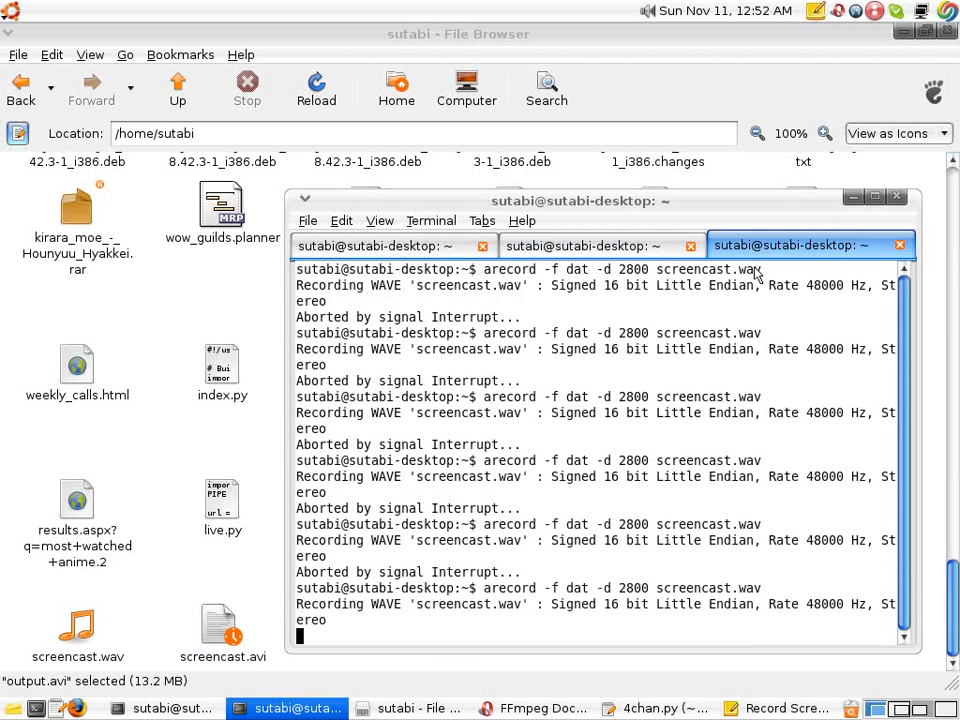
pyautogui.moveTo(780, 293)
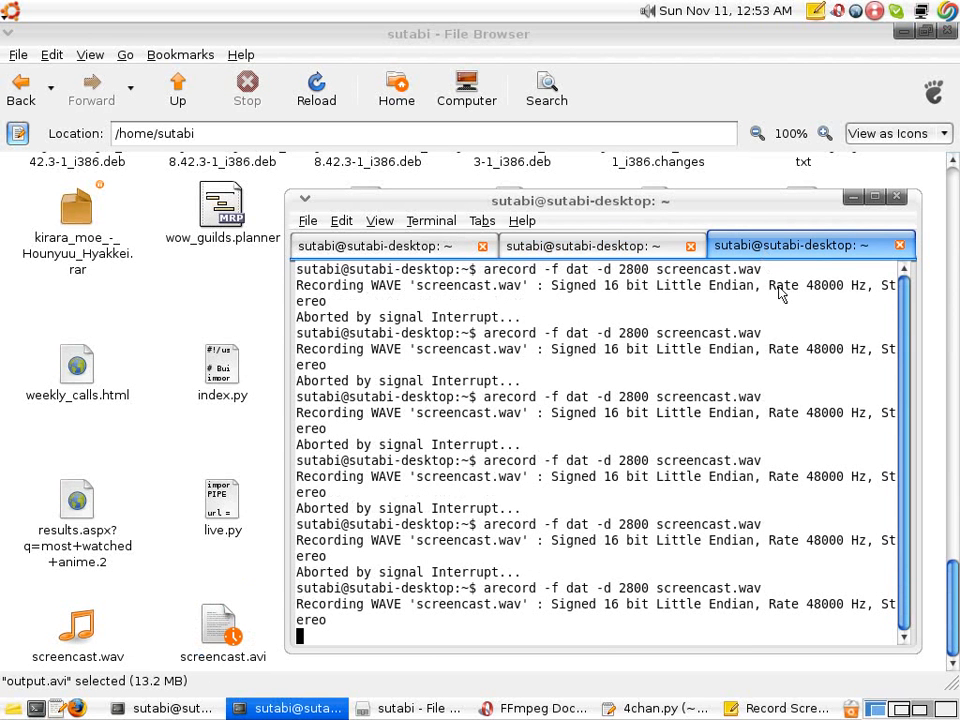
pyautogui.moveTo(644, 574)
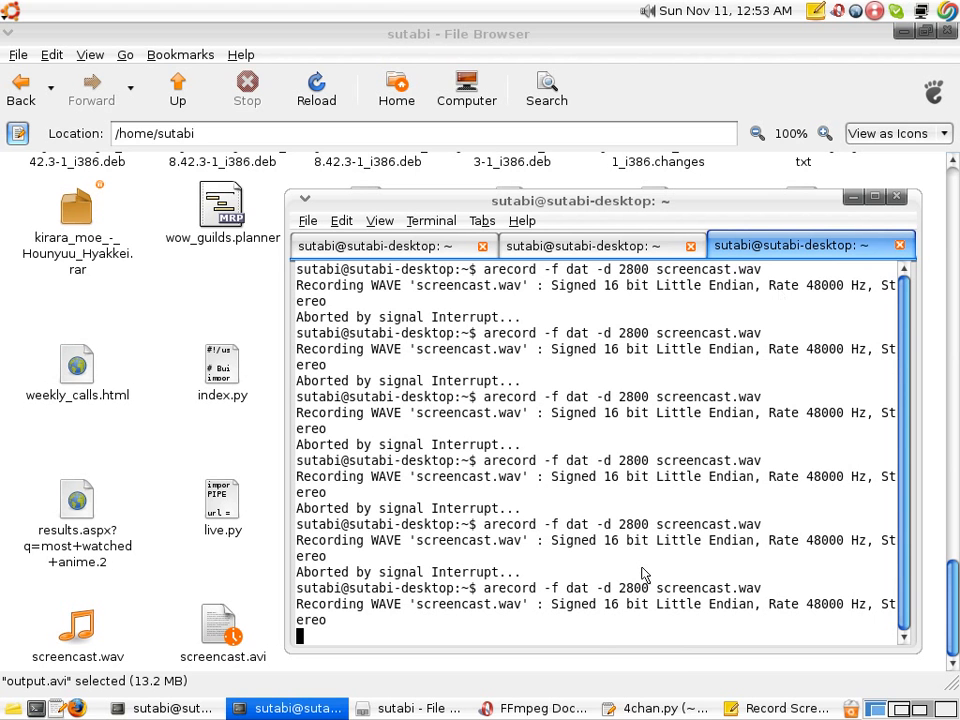
pyautogui.moveTo(636, 629)
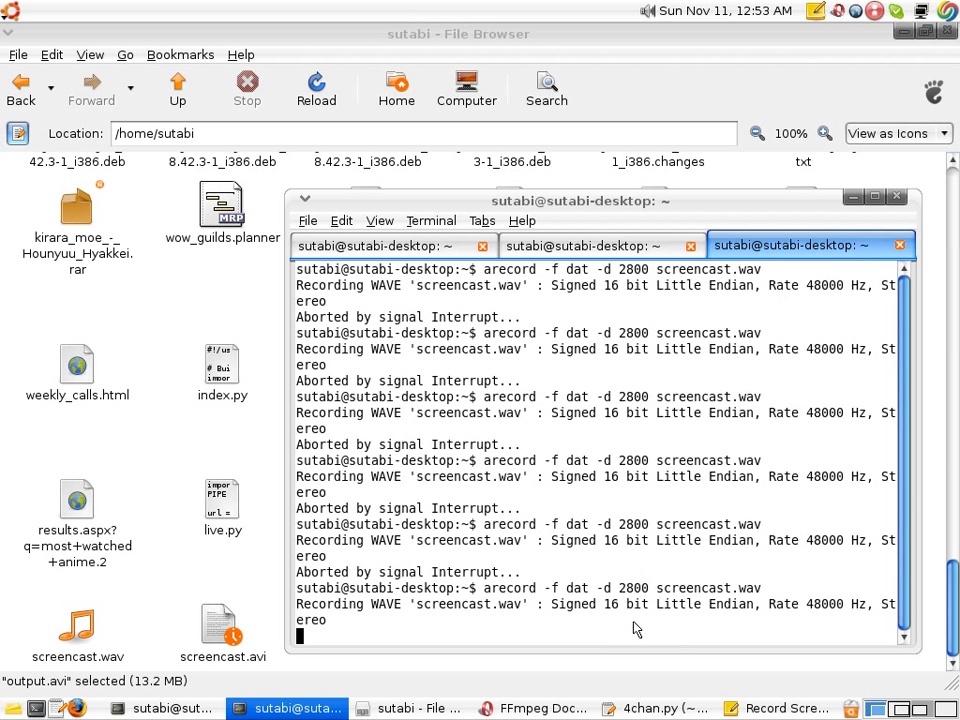
pyautogui.moveTo(553, 708)
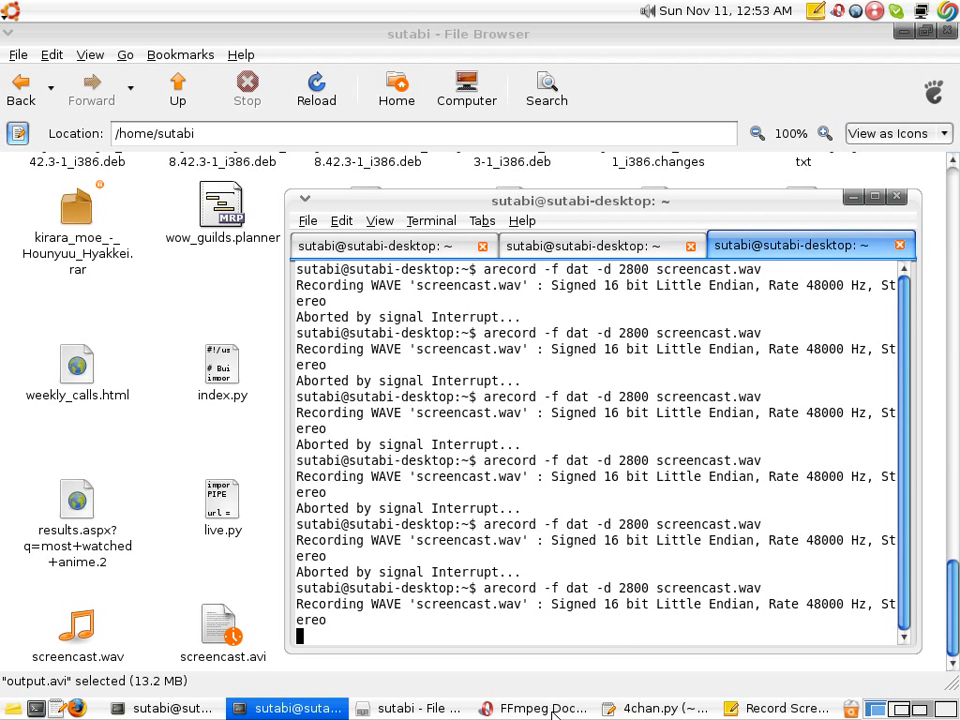
# - Bring the FFmpeg documentation Opera window forward from the taskbar
pyautogui.click(538, 707)
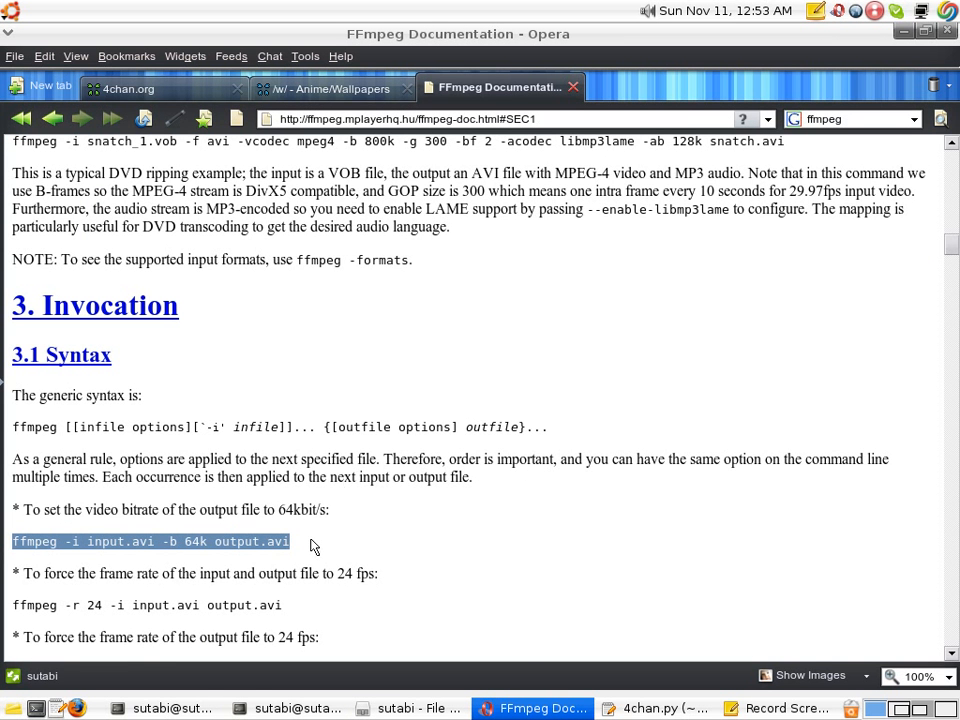
pyautogui.moveTo(315, 542)
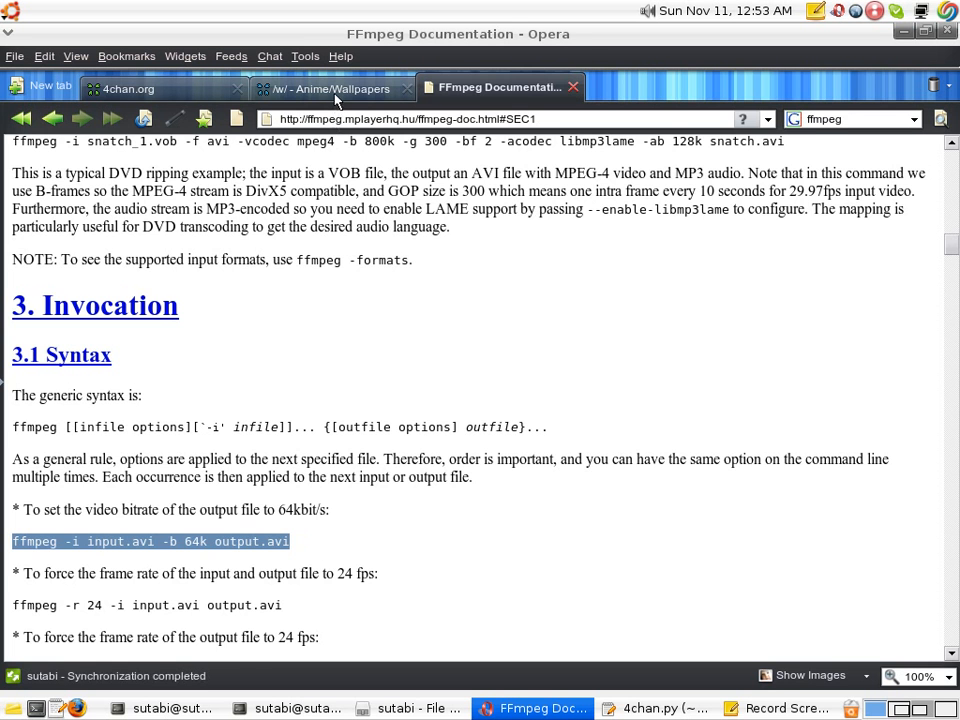
# - Switch to the /w/ Anime/Wallpapers tab and scroll through its first threads, including One Piece wallpapers
pyautogui.click(330, 88)
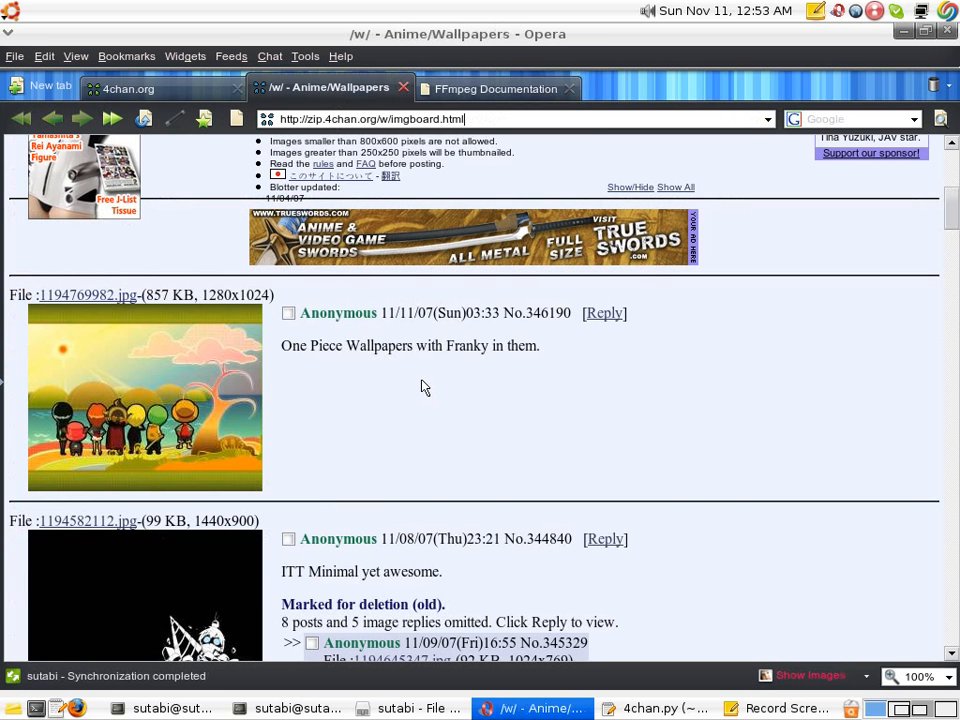
pyautogui.moveTo(401, 384)
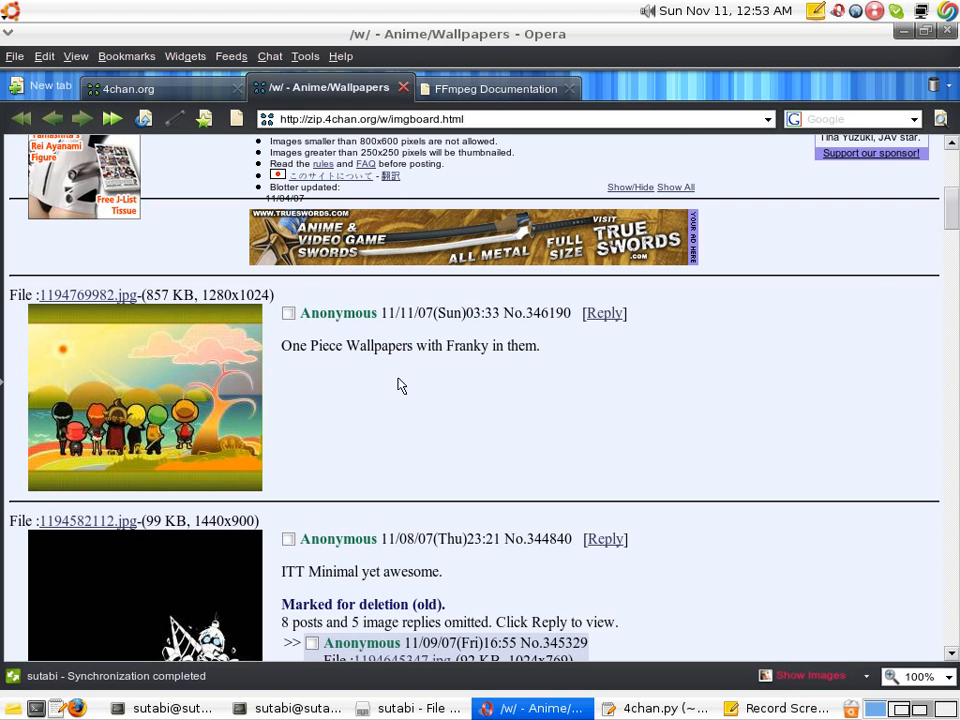
pyautogui.scroll(-3)
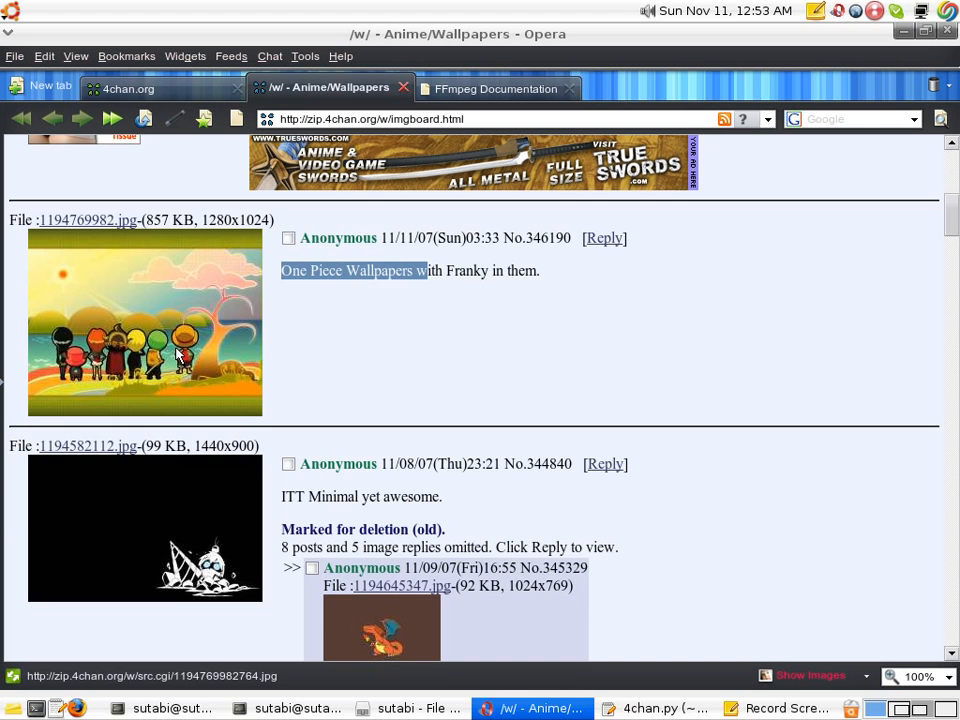
pyautogui.scroll(-3)
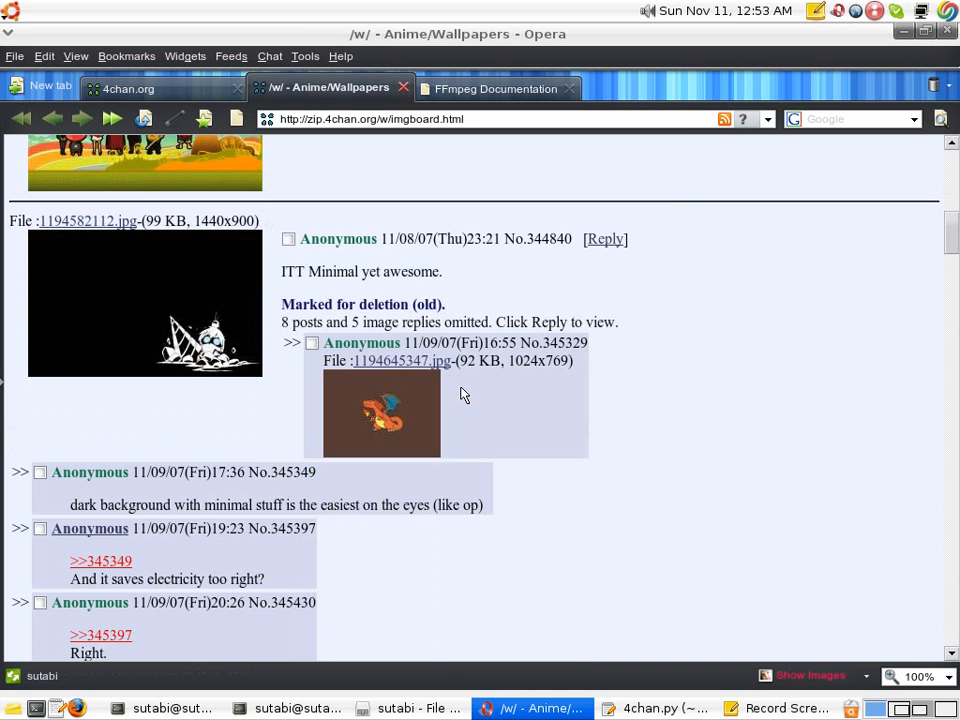
pyautogui.scroll(-3)
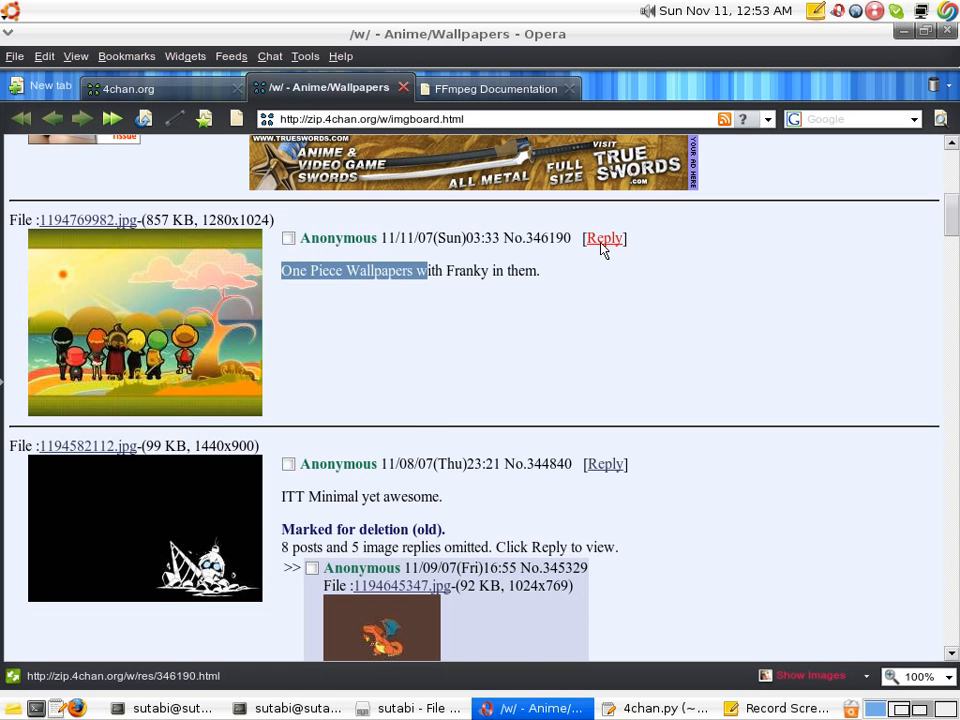
pyautogui.scroll(-3)
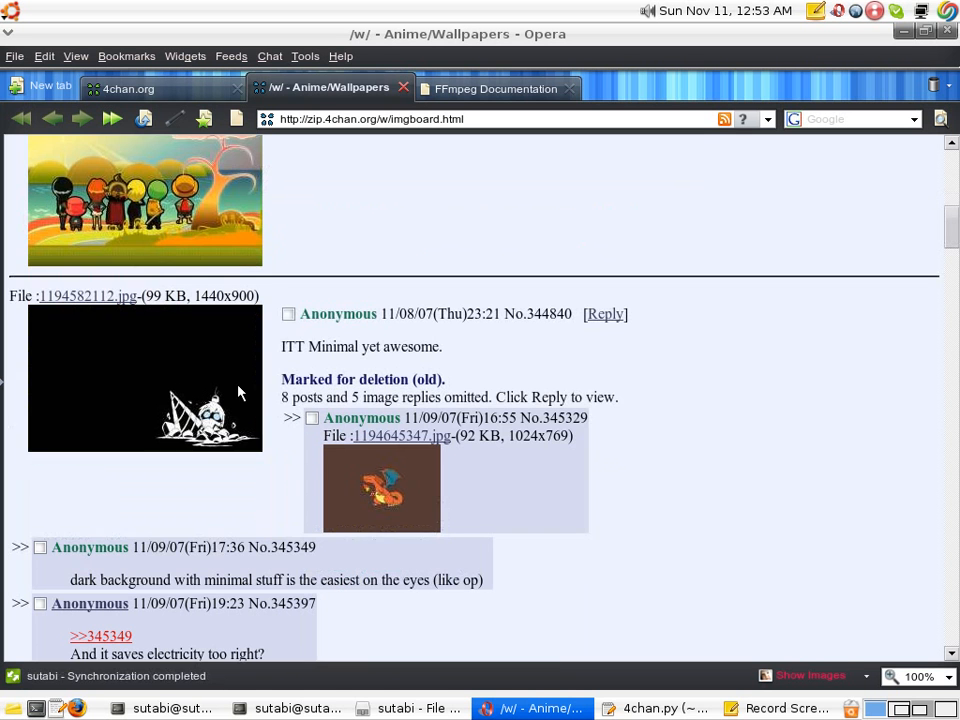
pyautogui.scroll(-3)
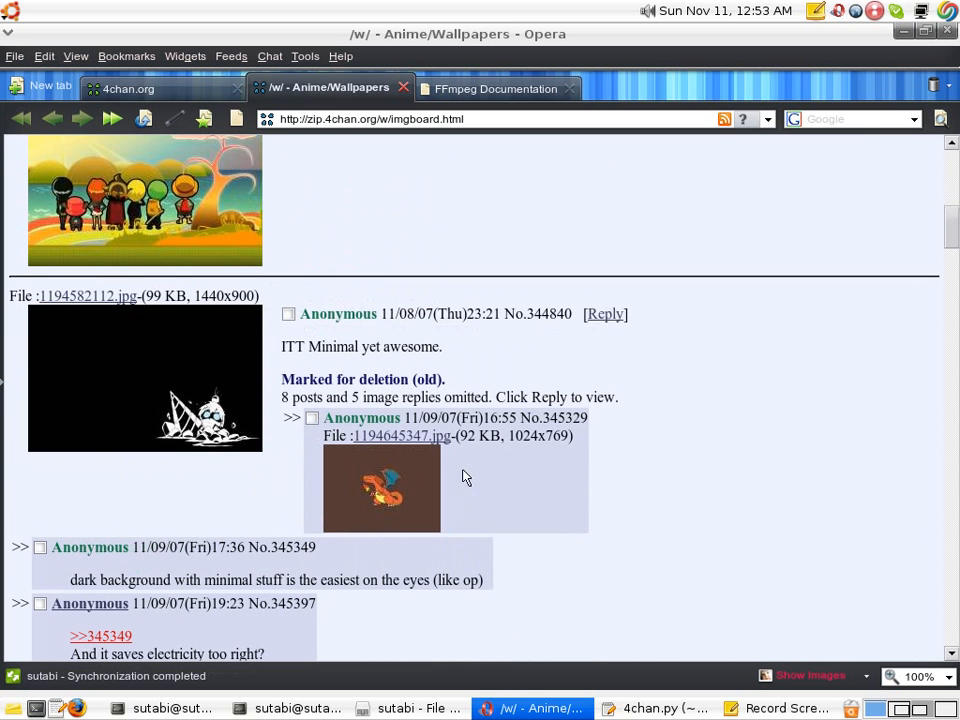
pyautogui.moveTo(547, 433)
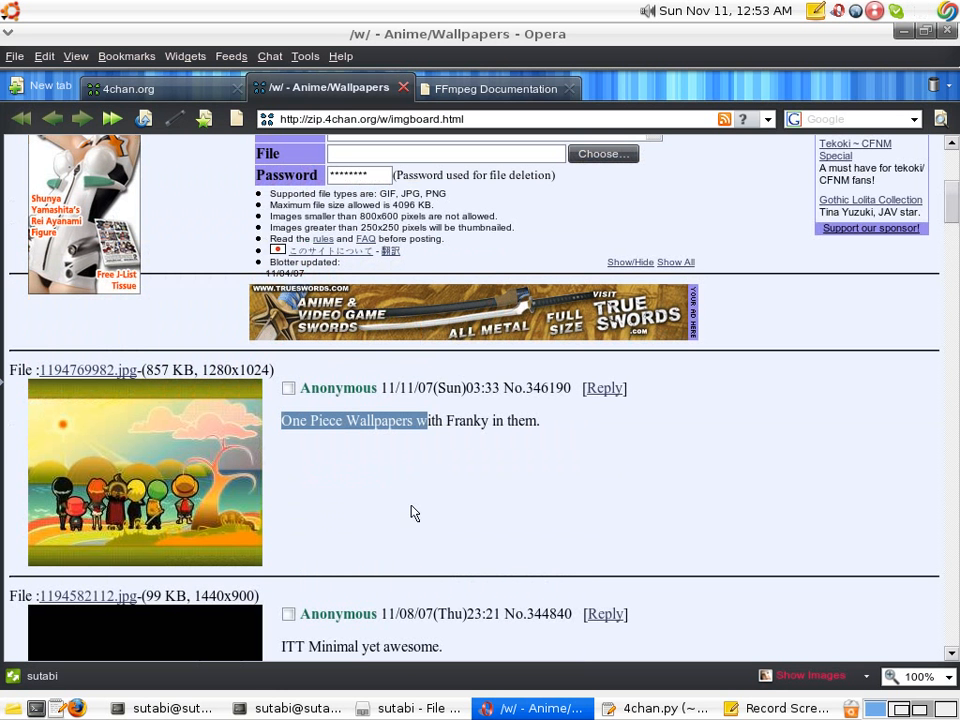
pyautogui.moveTo(407, 513)
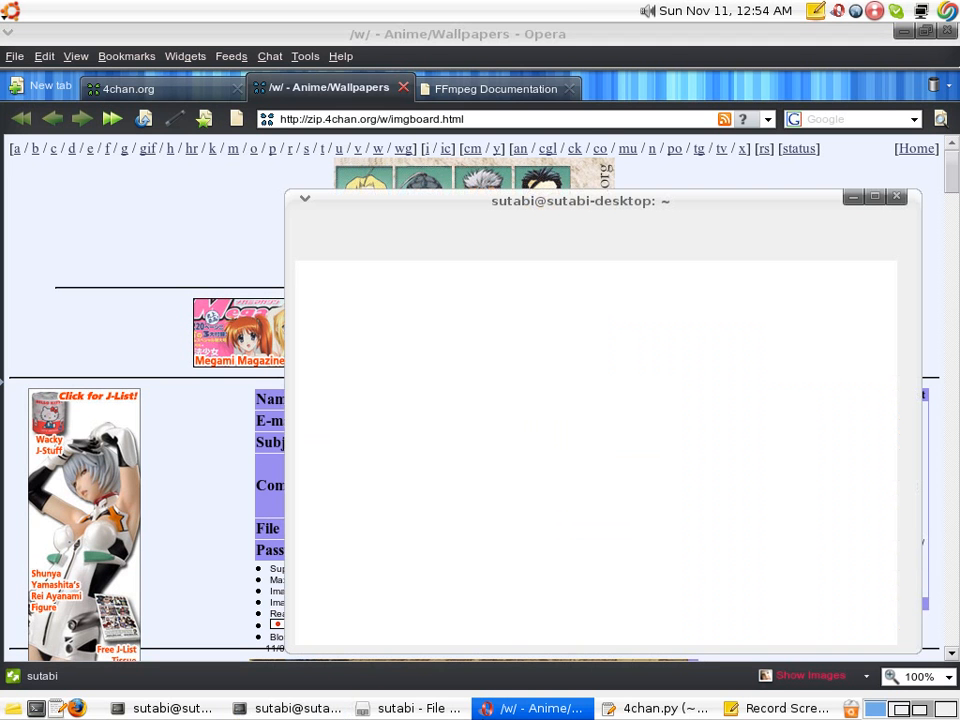
pyautogui.moveTo(344, 262)
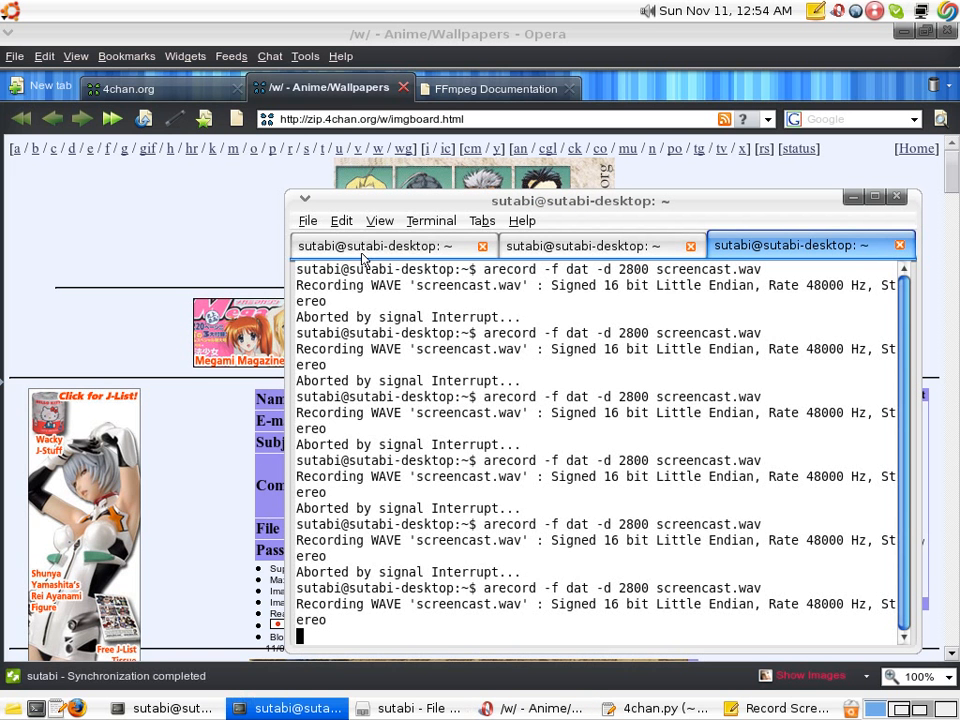
# - Show the terminal tab with the python 4chan.py run saving wallpaper images
pyautogui.click(365, 245)
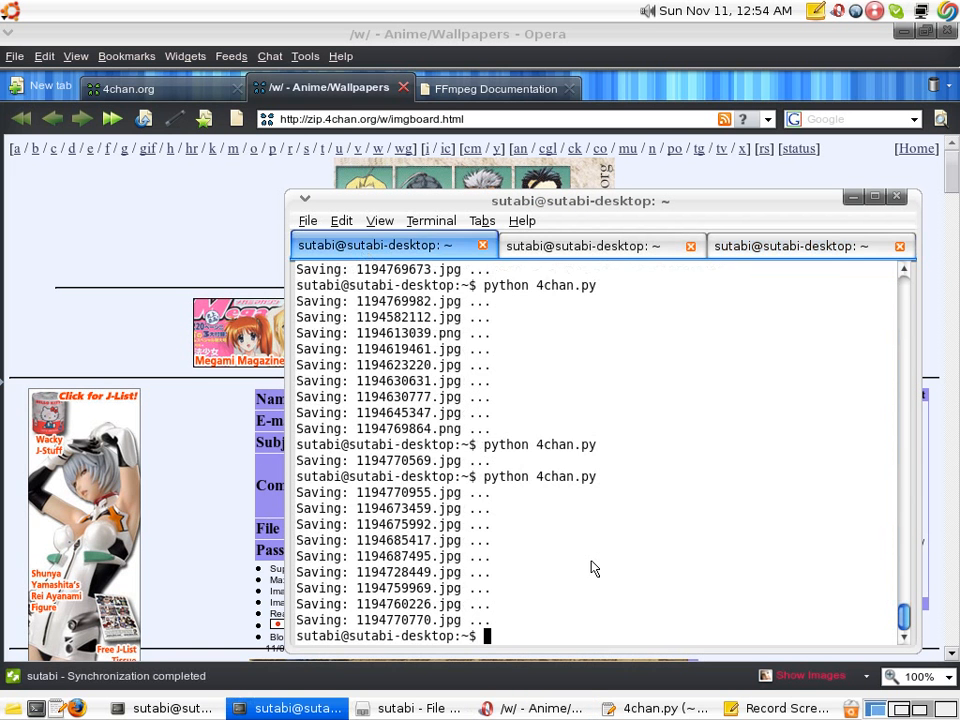
pyautogui.moveTo(903, 632)
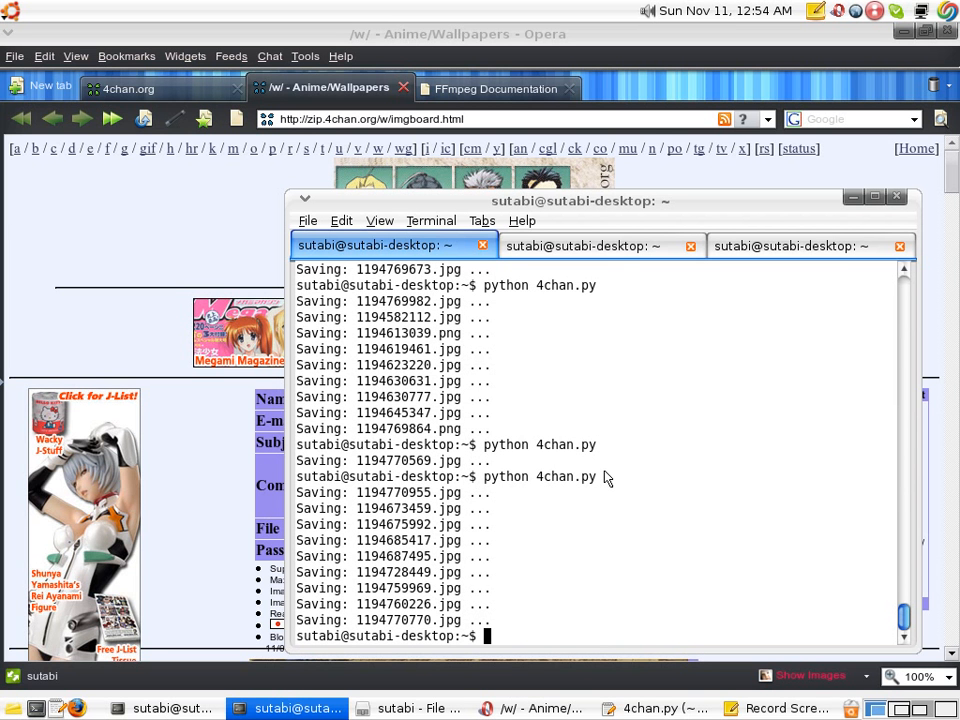
pyautogui.moveTo(482, 485)
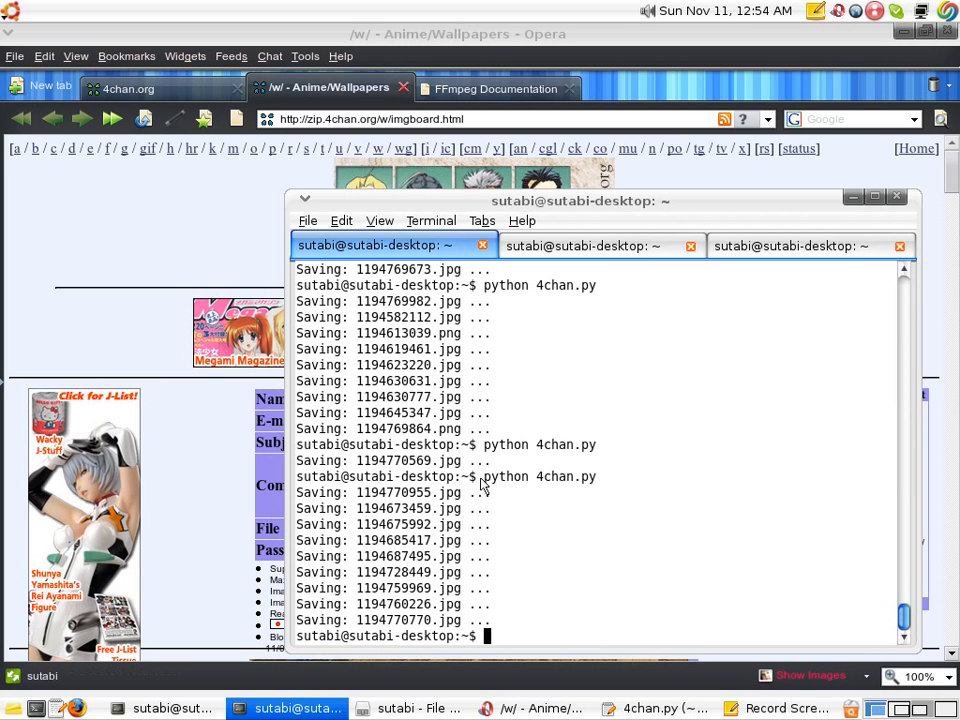
pyautogui.moveTo(505, 453)
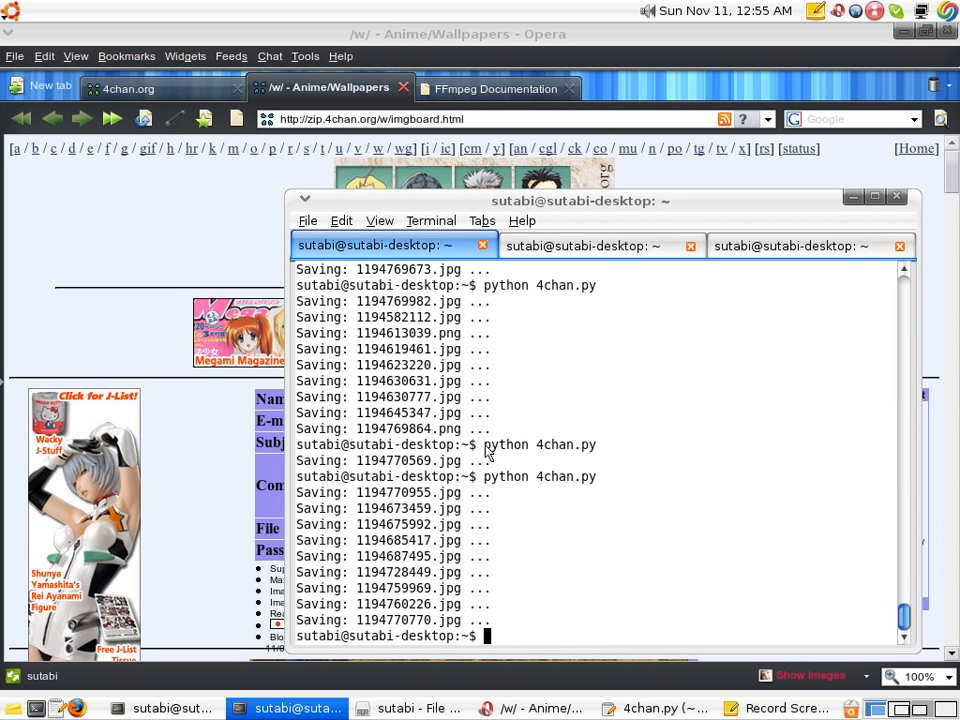
pyautogui.moveTo(475, 454)
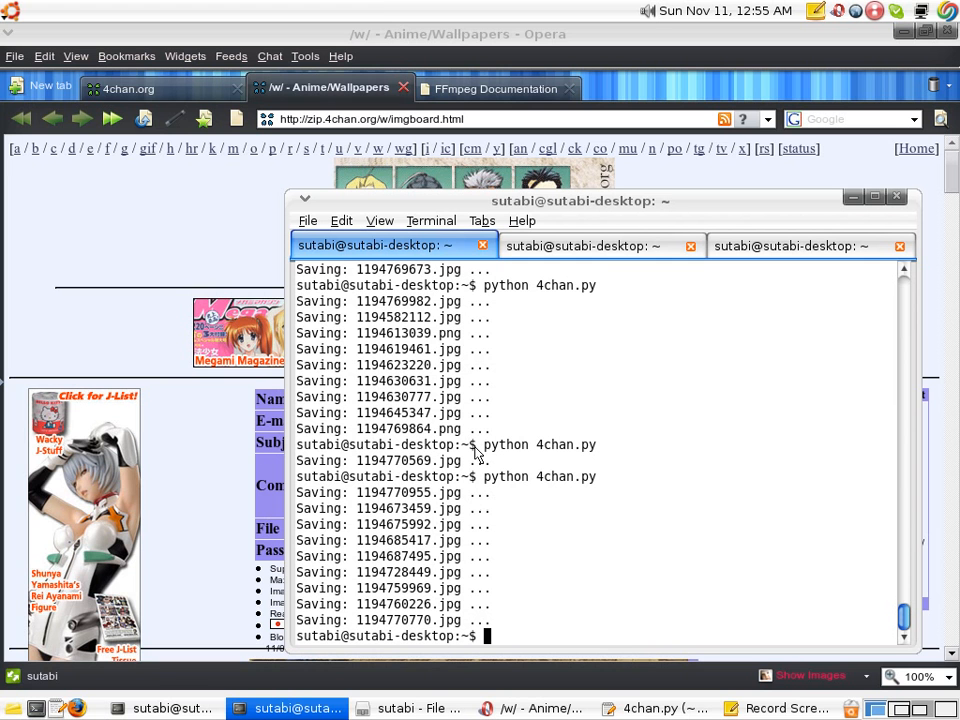
pyautogui.moveTo(660, 449)
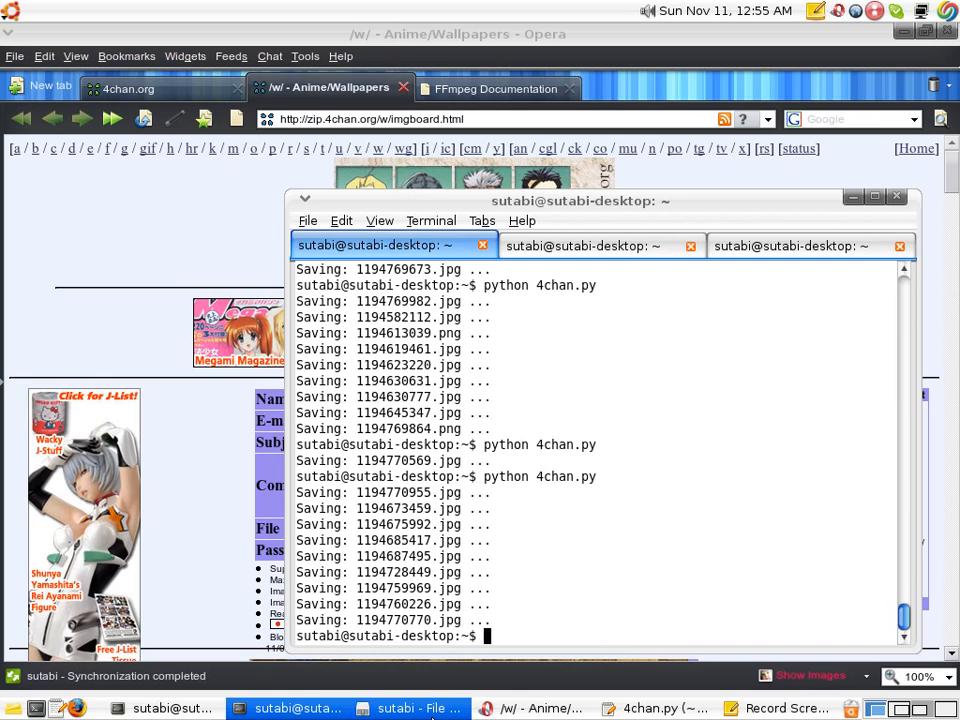
# - Bring Nautilus forward, enter 'anime' in the Location bar and dismiss the 'Couldn't find' error
pyautogui.click(420, 708)
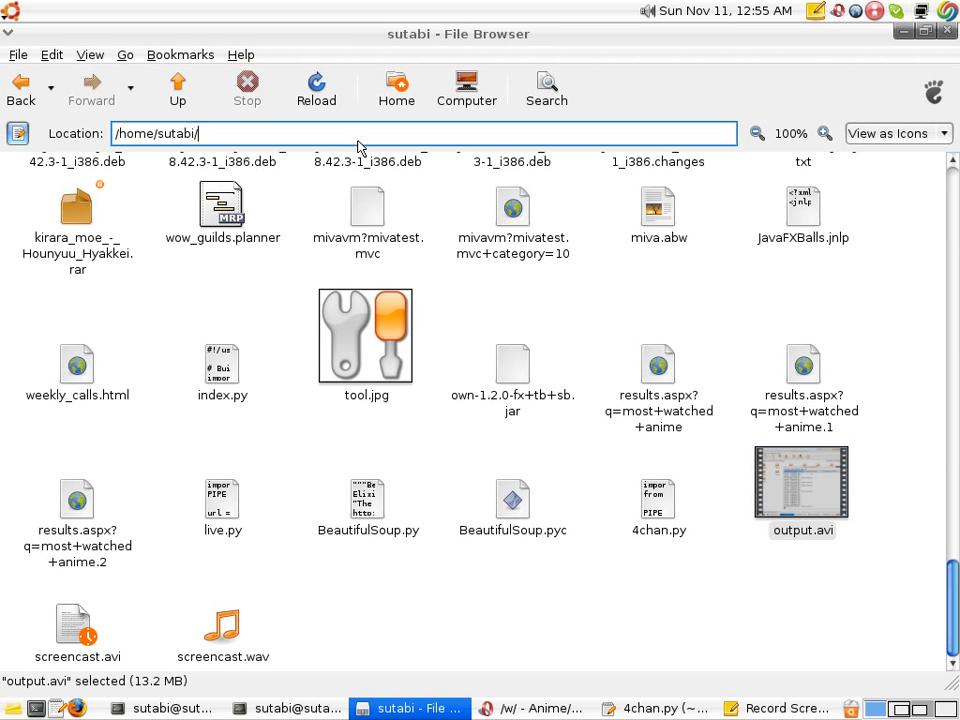
pyautogui.write('anime')
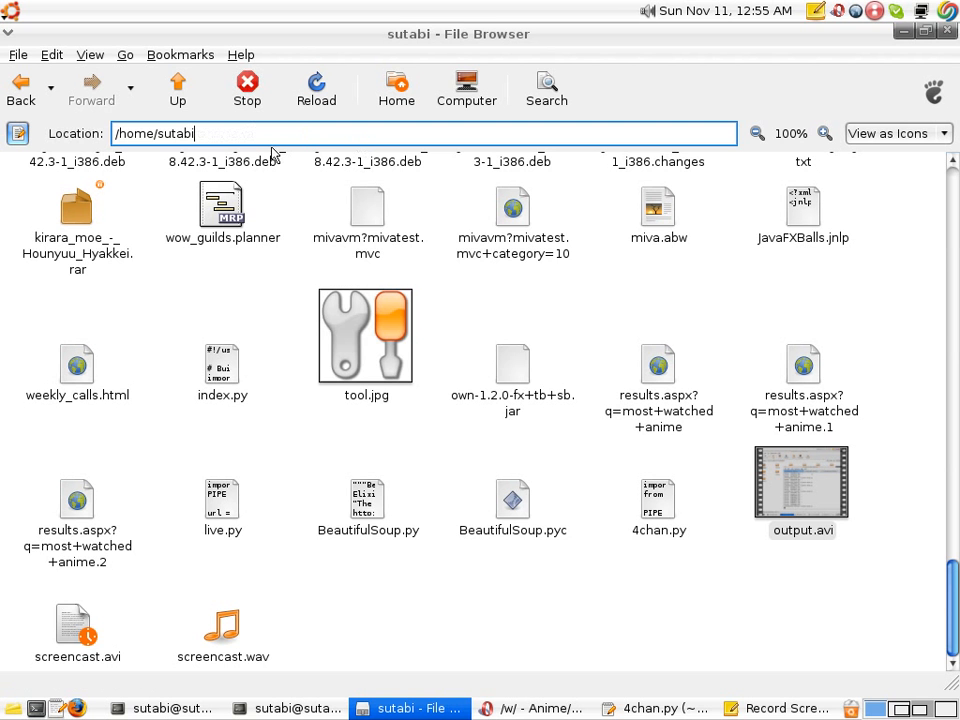
pyautogui.click(802, 489)
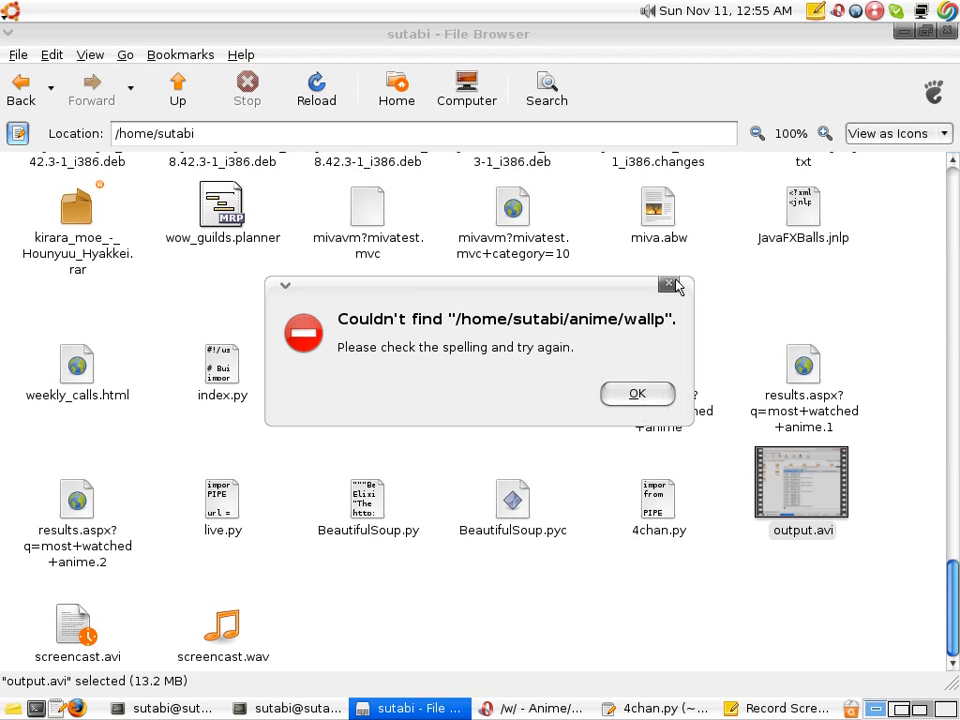
pyautogui.moveTo(637, 394)
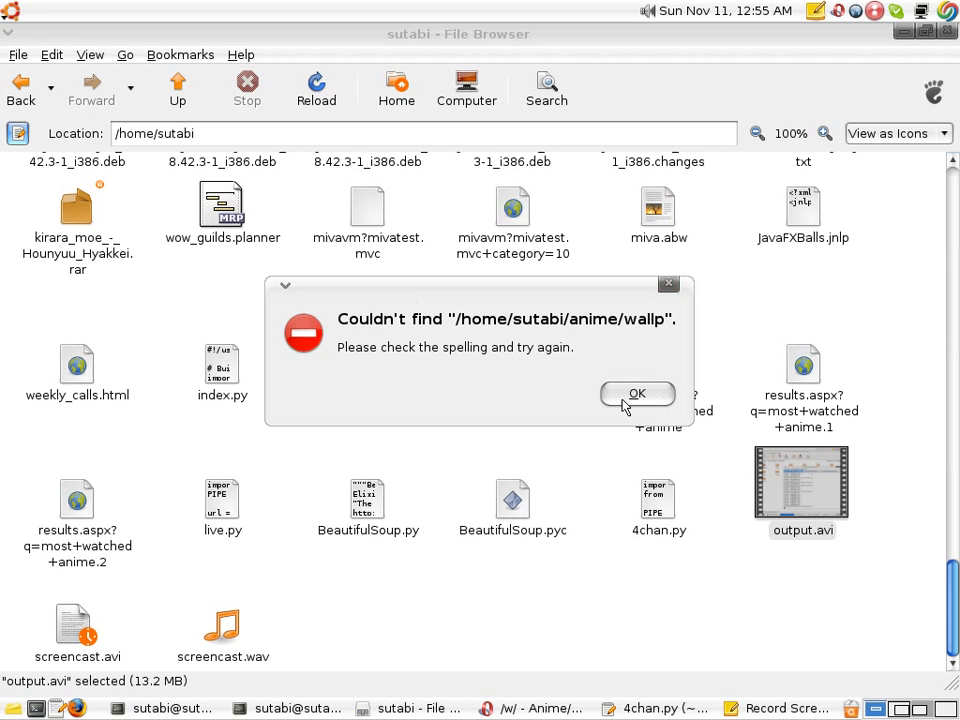
pyautogui.click(637, 394)
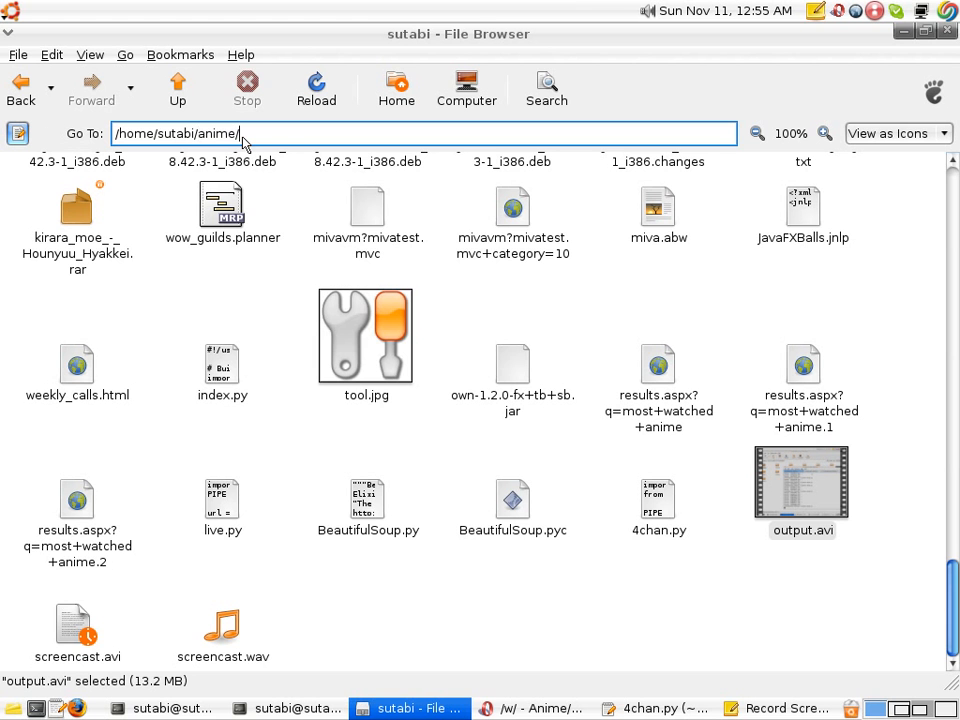
# - Go into wallpapers/ and open thread folder 346190 holding one image and tags.txt
pyautogui.write('wallpapers/')
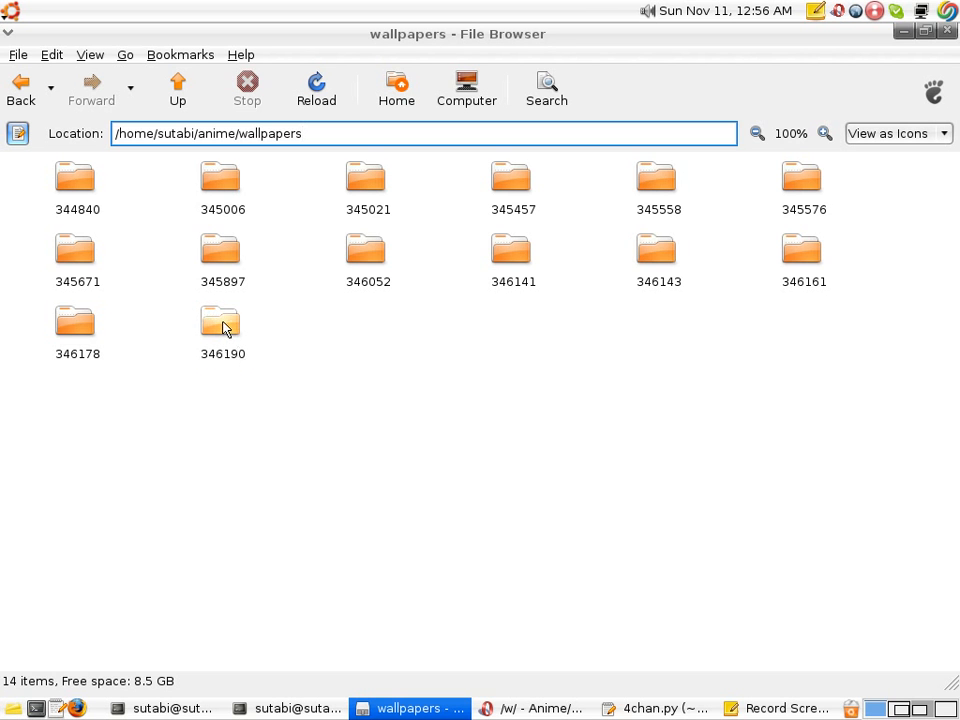
pyautogui.doubleClick(222, 320)
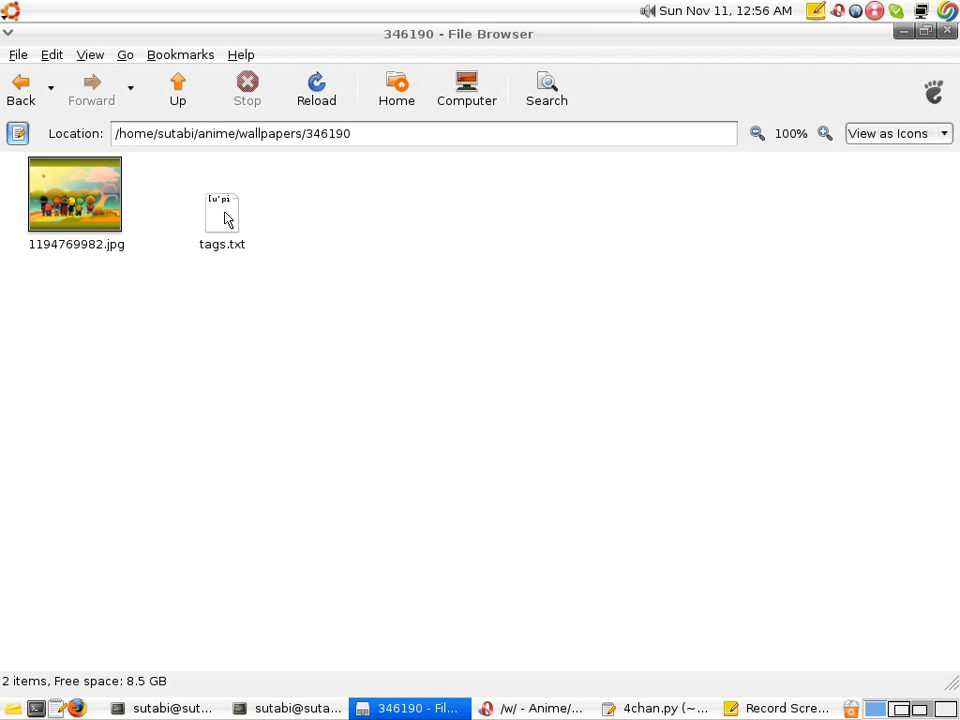
pyautogui.moveTo(245, 225)
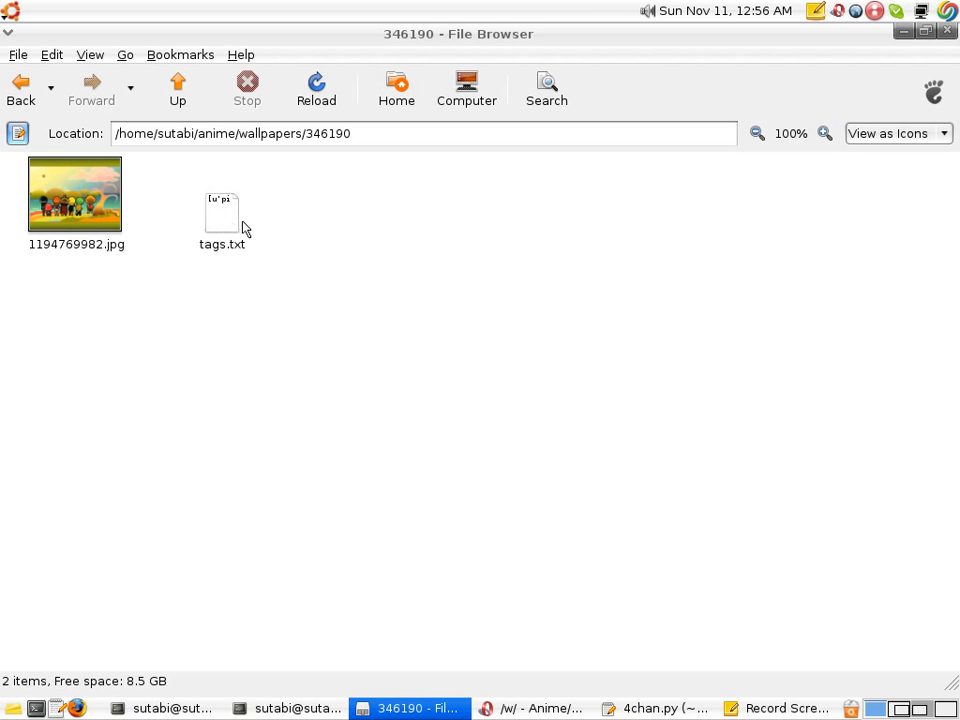
pyautogui.moveTo(205, 234)
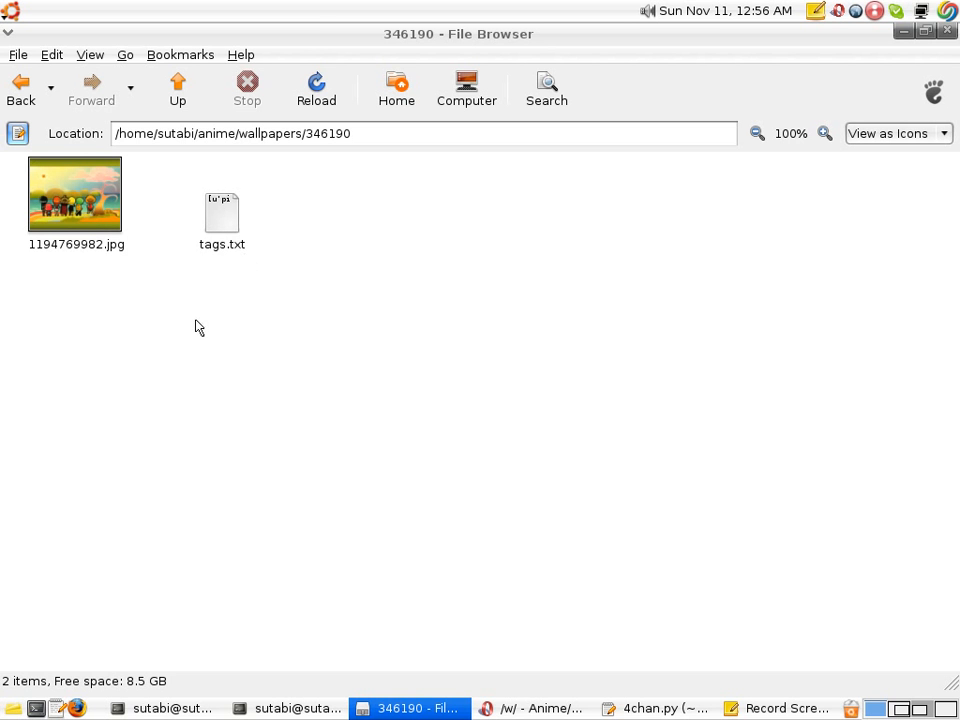
pyautogui.moveTo(158, 137)
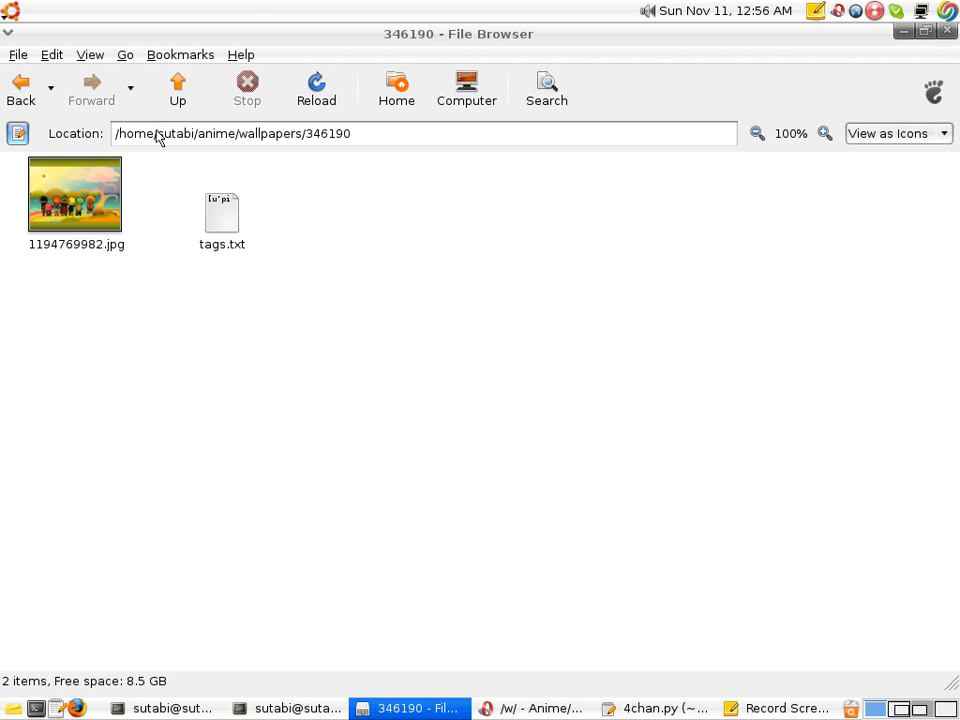
# - Return up to the wallpapers folder and select thread folder 345006
pyautogui.click(176, 85)
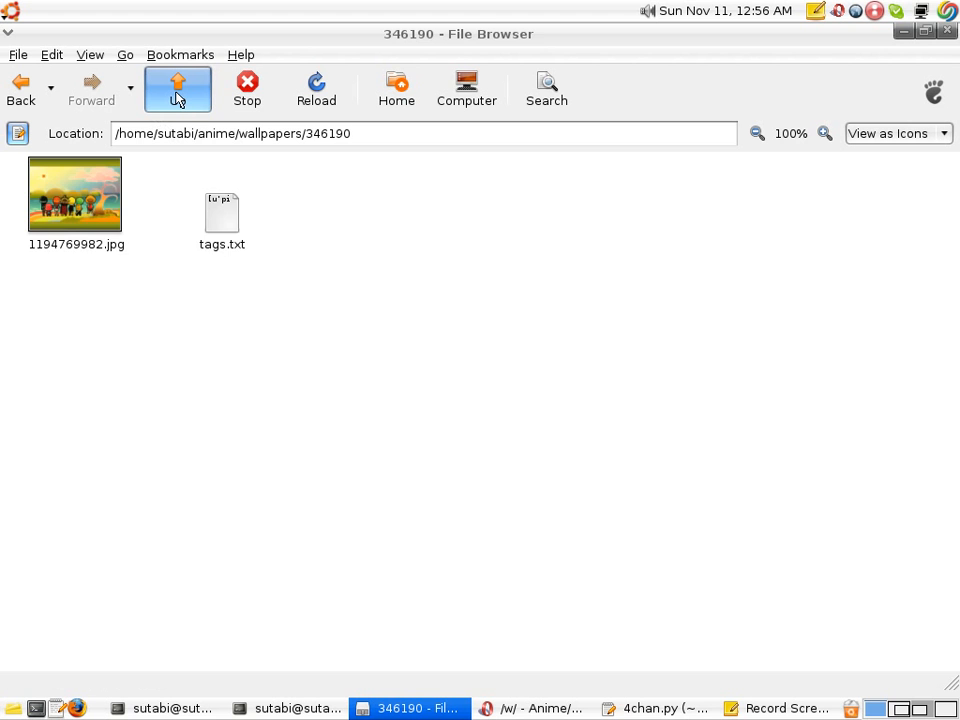
pyautogui.click(176, 85)
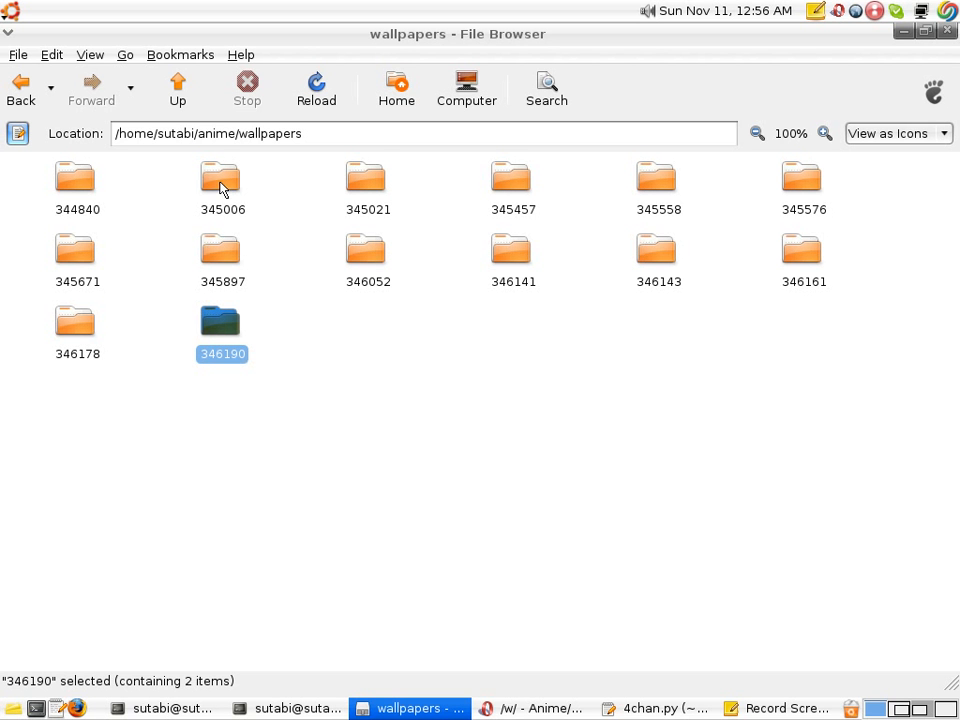
pyautogui.click(221, 178)
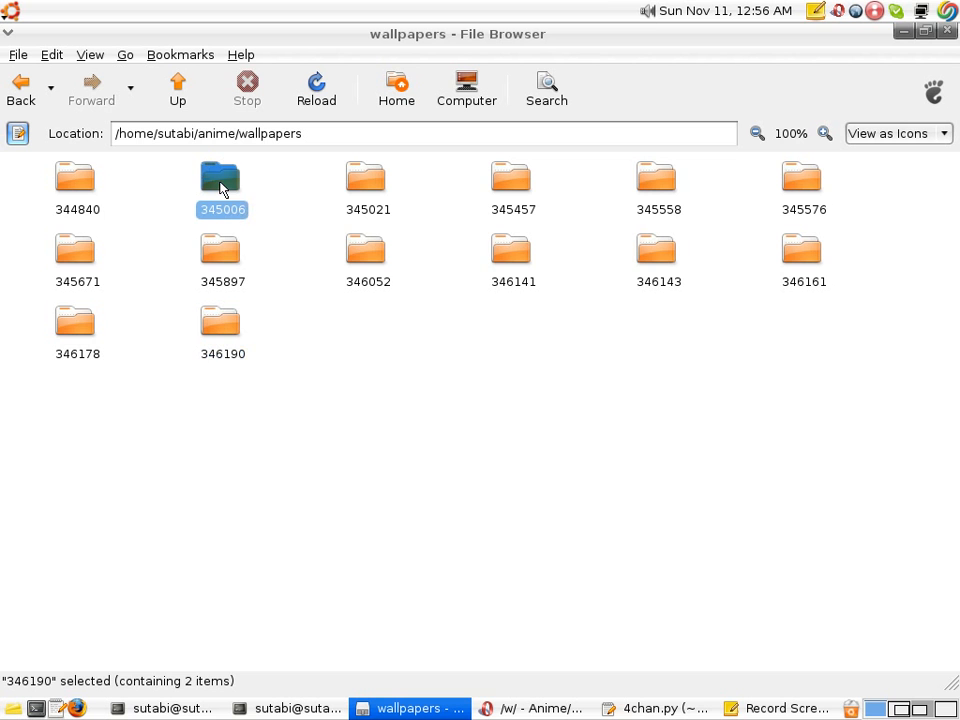
pyautogui.click(221, 180)
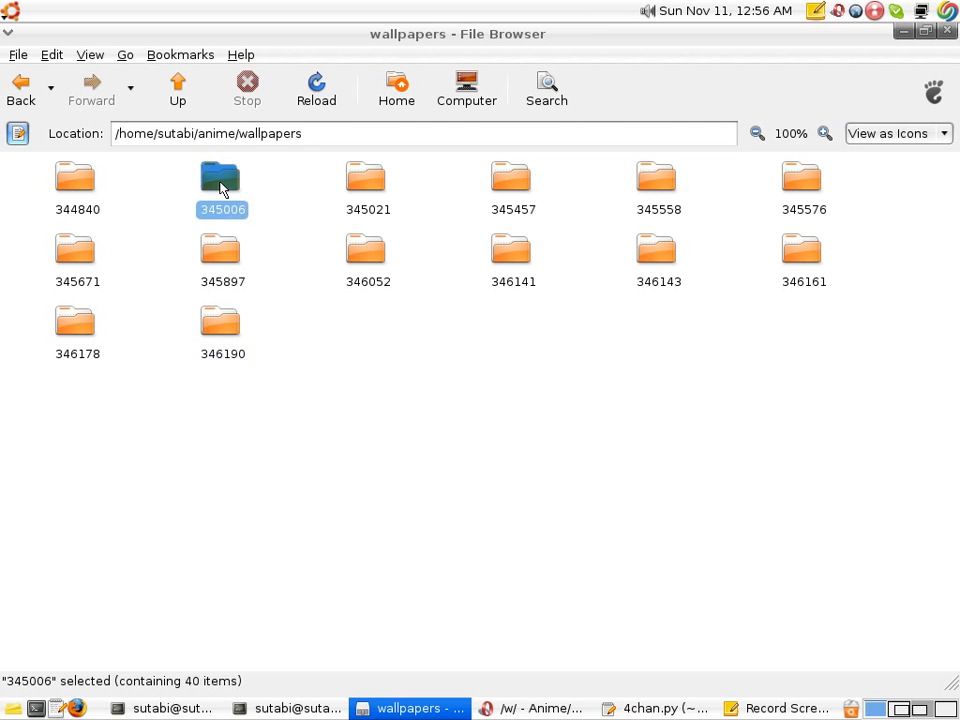
# - Open thread folder 345006 and browse its 40 items, selecting images 1194762011.jpg and 1194617290.jpg
pyautogui.doubleClick(222, 177)
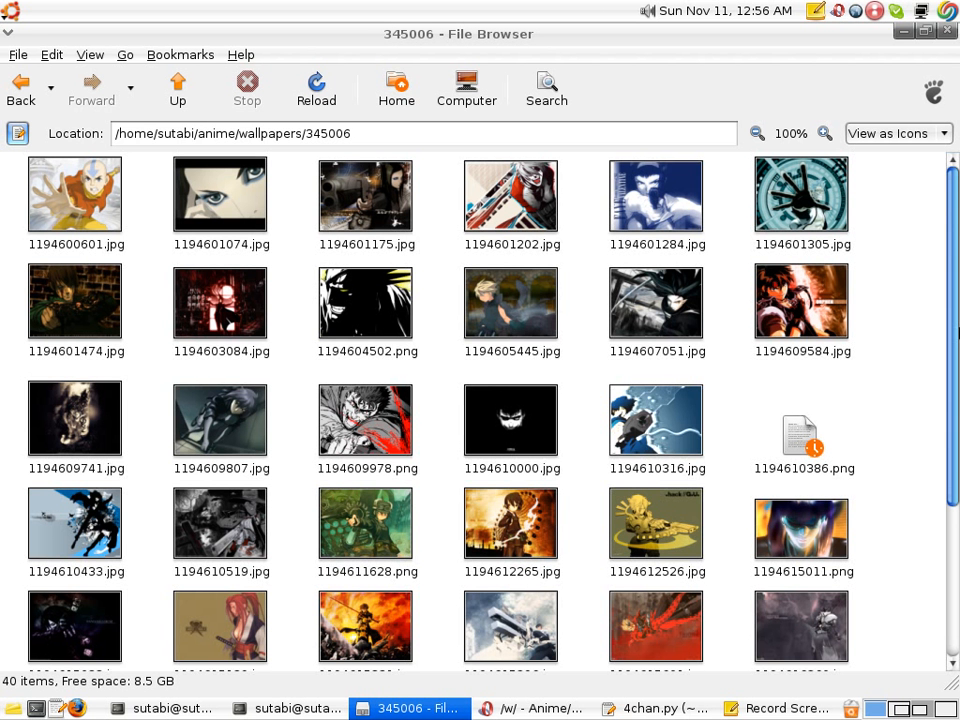
pyautogui.scroll(-3)
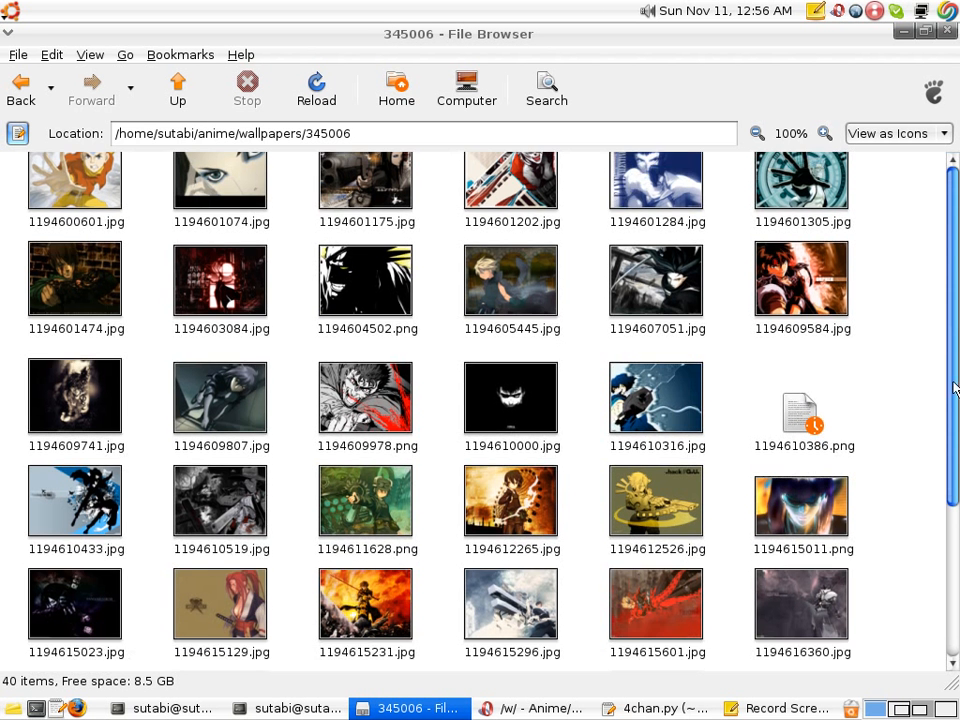
pyautogui.scroll(-3)
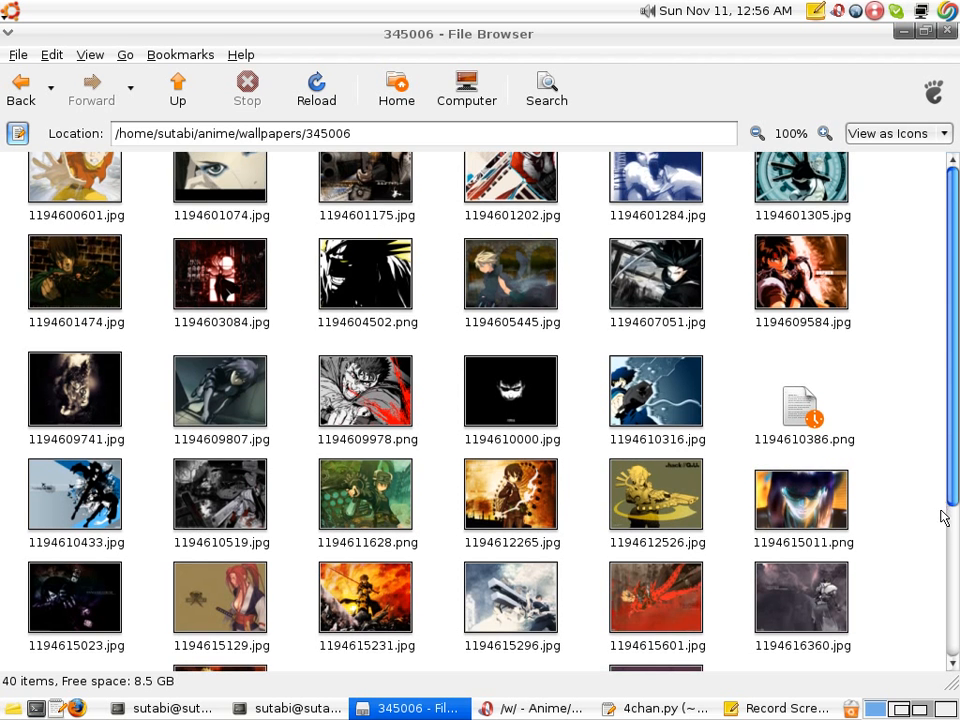
pyautogui.scroll(-3)
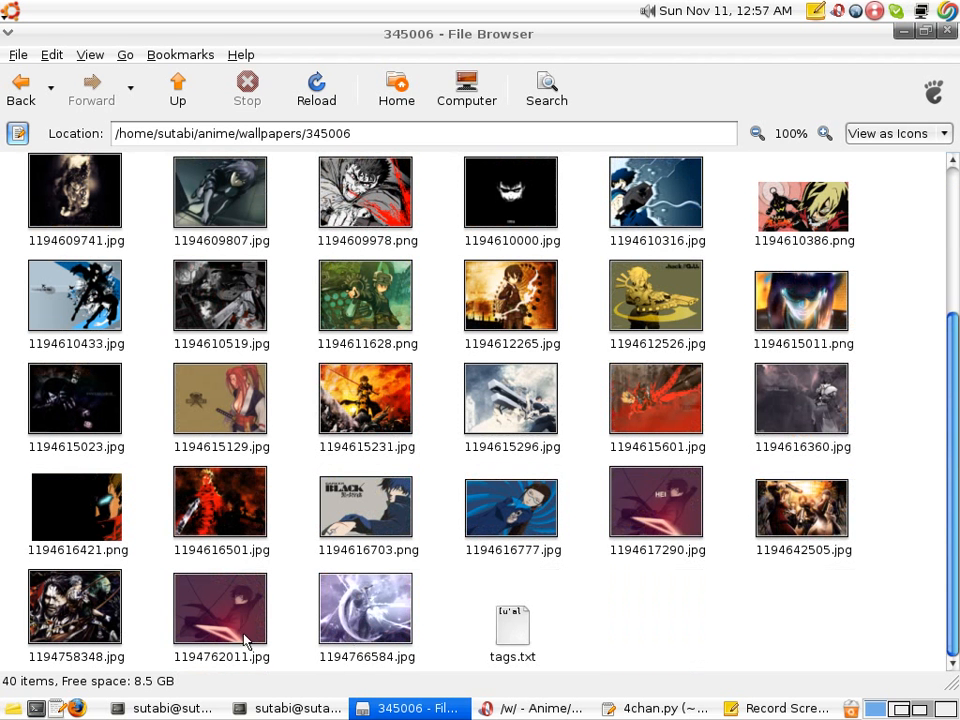
pyautogui.moveTo(676, 588)
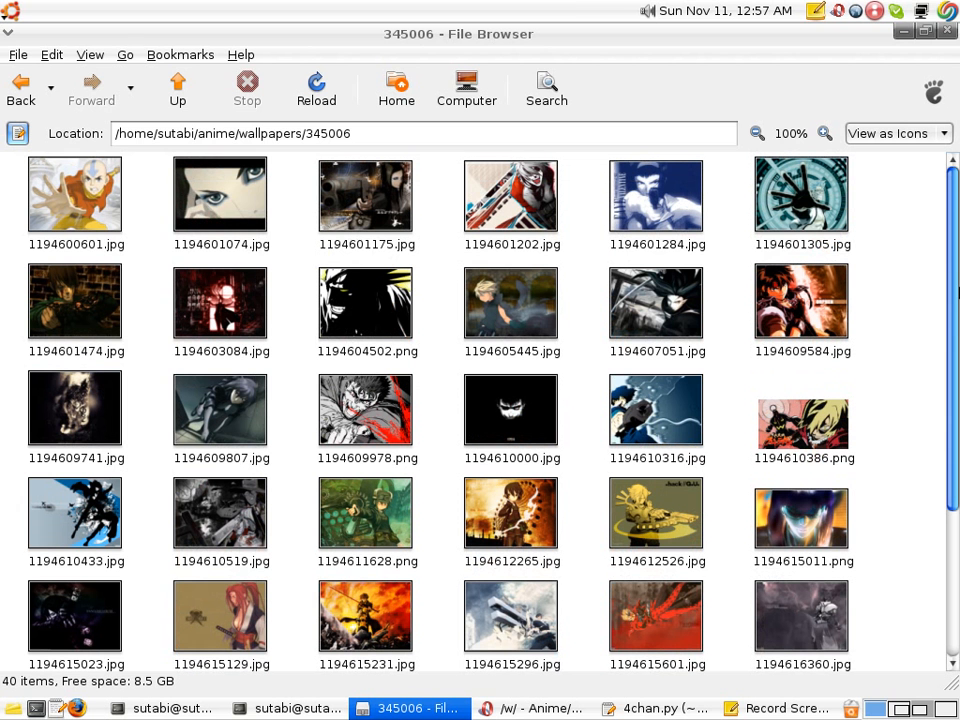
pyautogui.moveTo(411, 474)
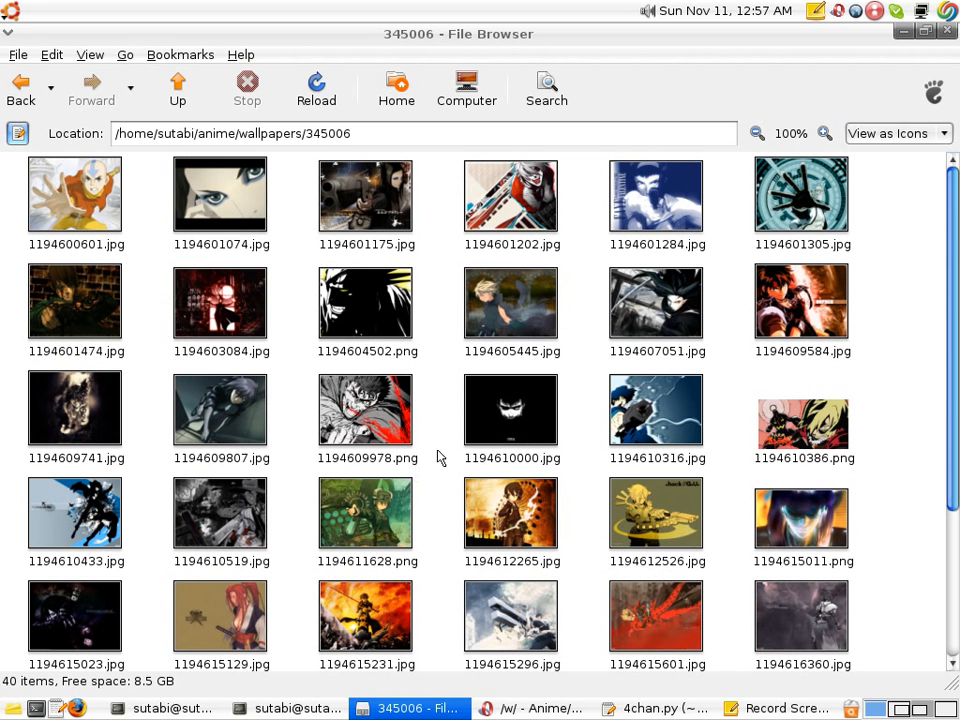
pyautogui.moveTo(27, 280)
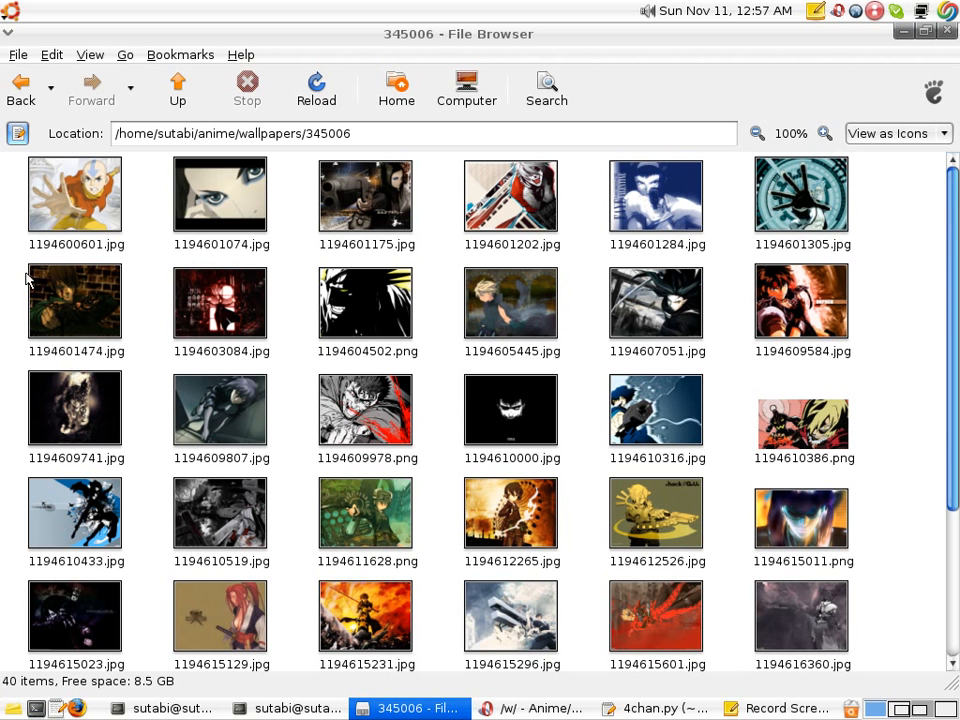
pyautogui.scroll(-3)
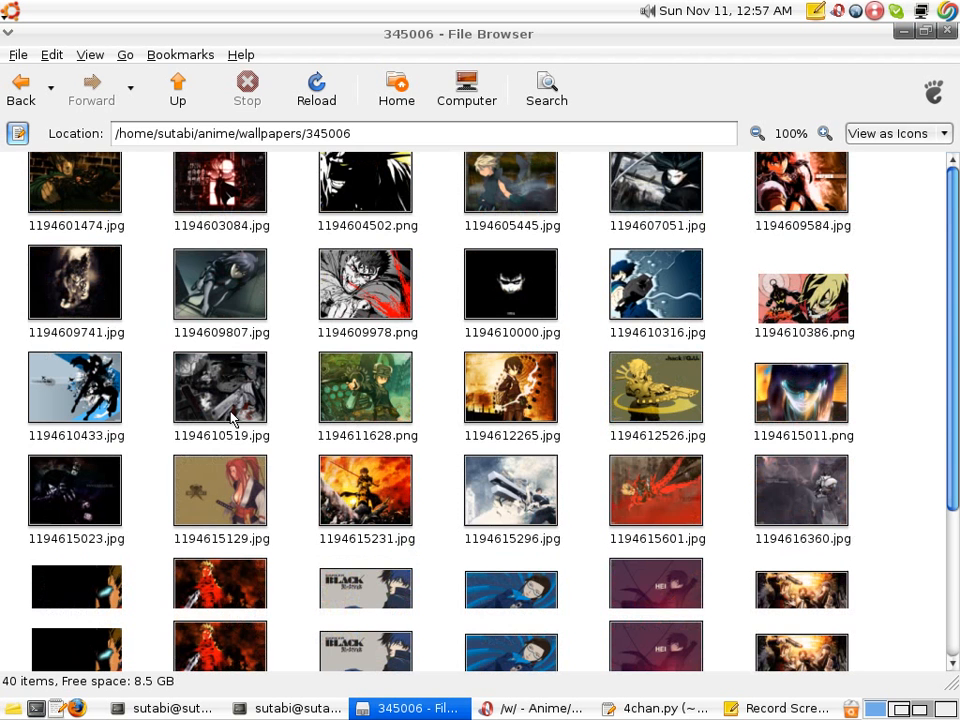
pyautogui.scroll(-3)
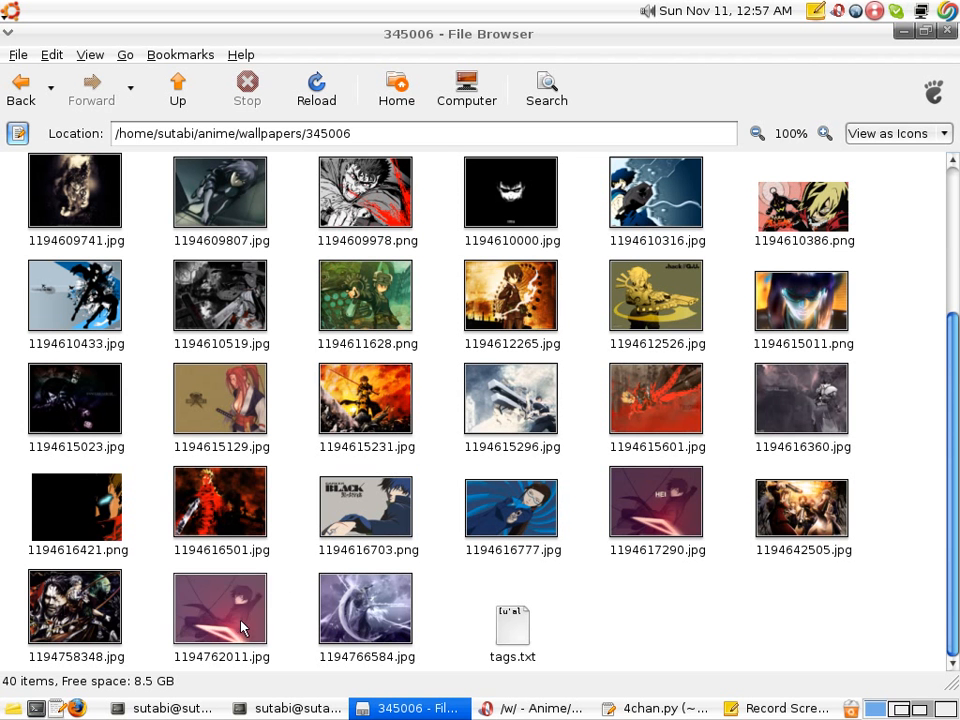
pyautogui.click(223, 615)
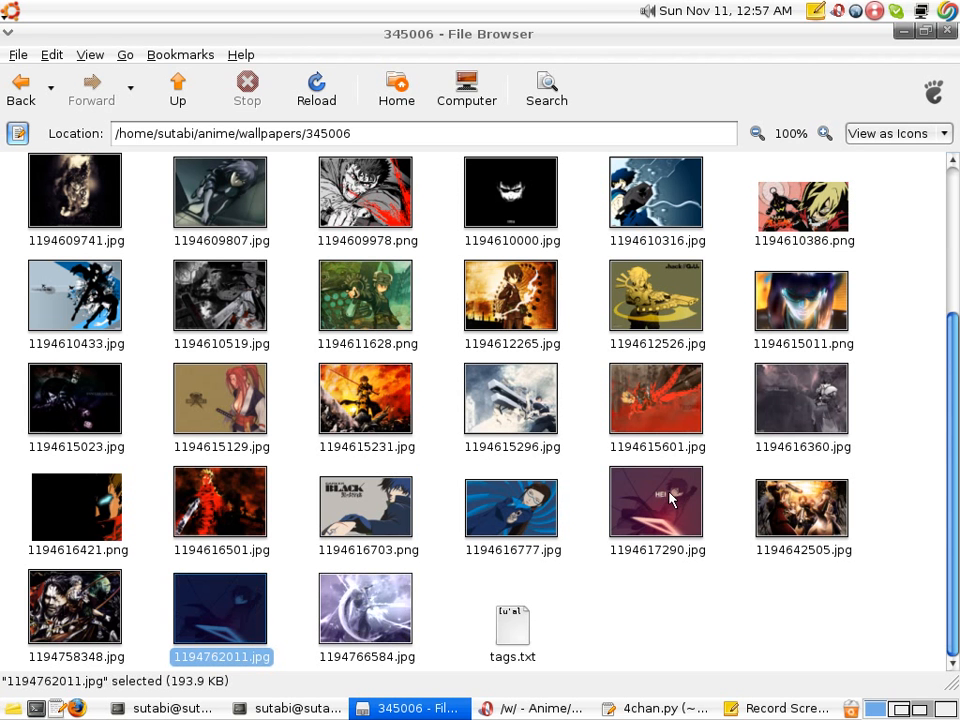
pyautogui.moveTo(675, 522)
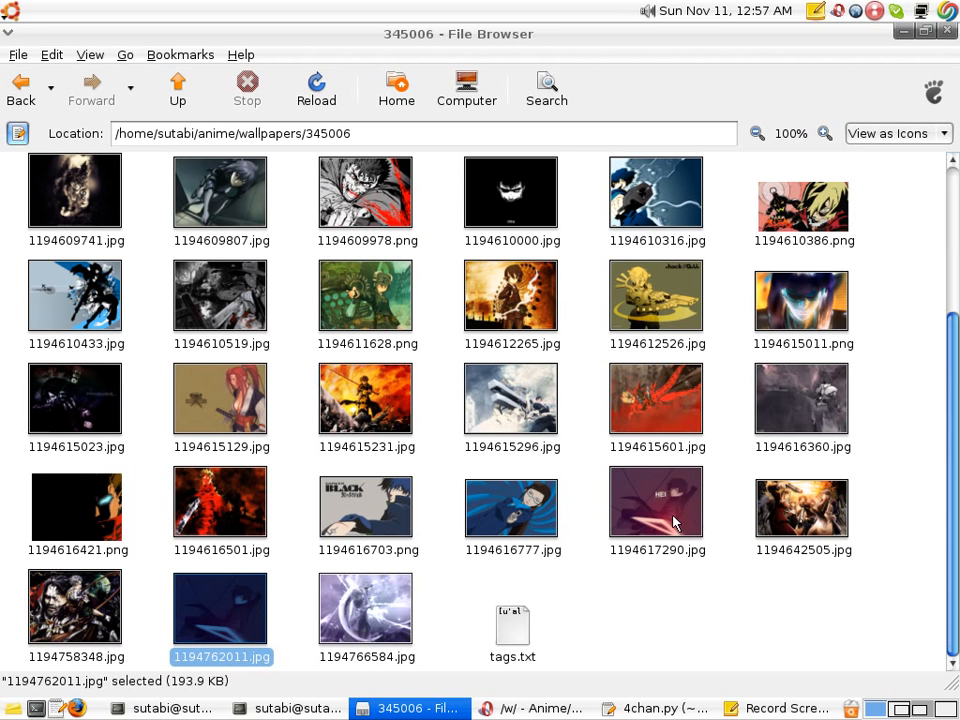
pyautogui.click(656, 502)
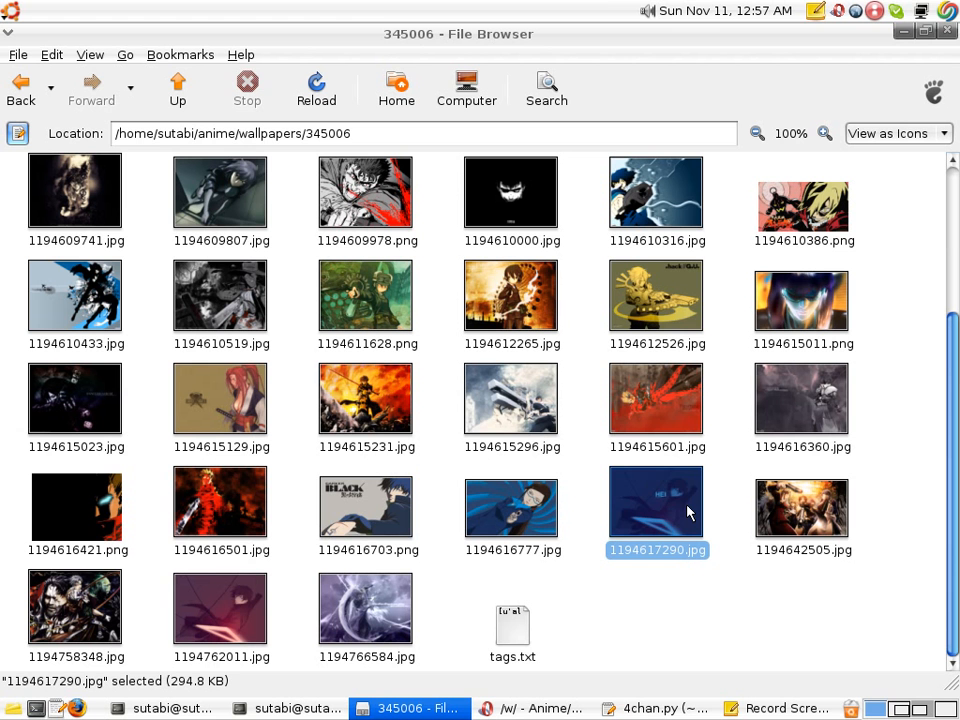
pyautogui.moveTo(587, 619)
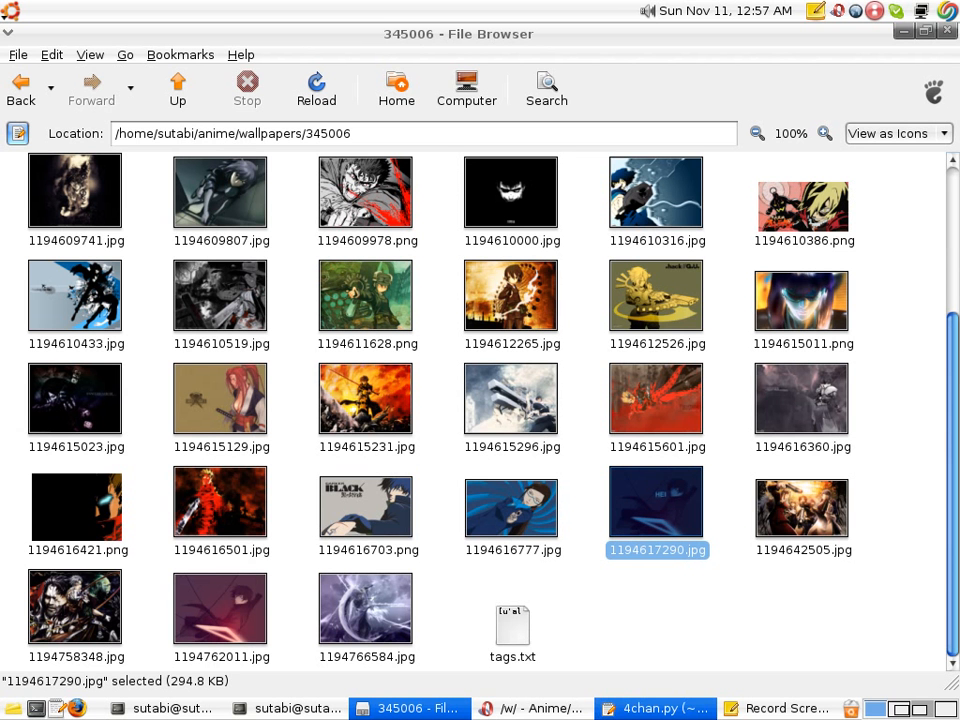
# - Switch to 4chan.py in gedit and scroll from the imports to the search4ChanWallpapers download loop
pyautogui.click(650, 709)
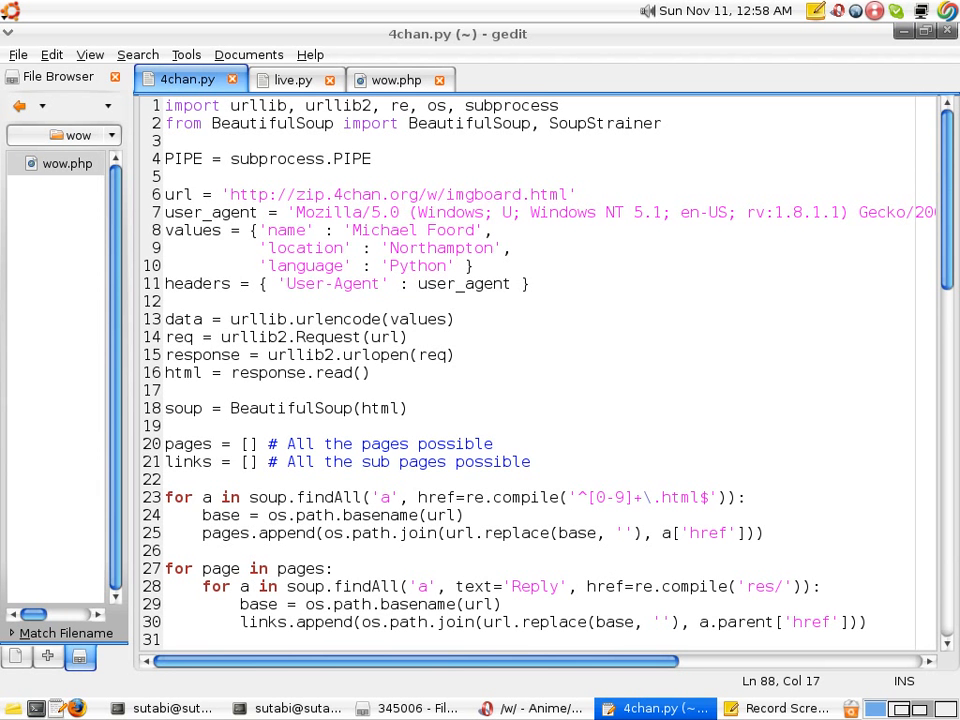
pyautogui.moveTo(135, 433)
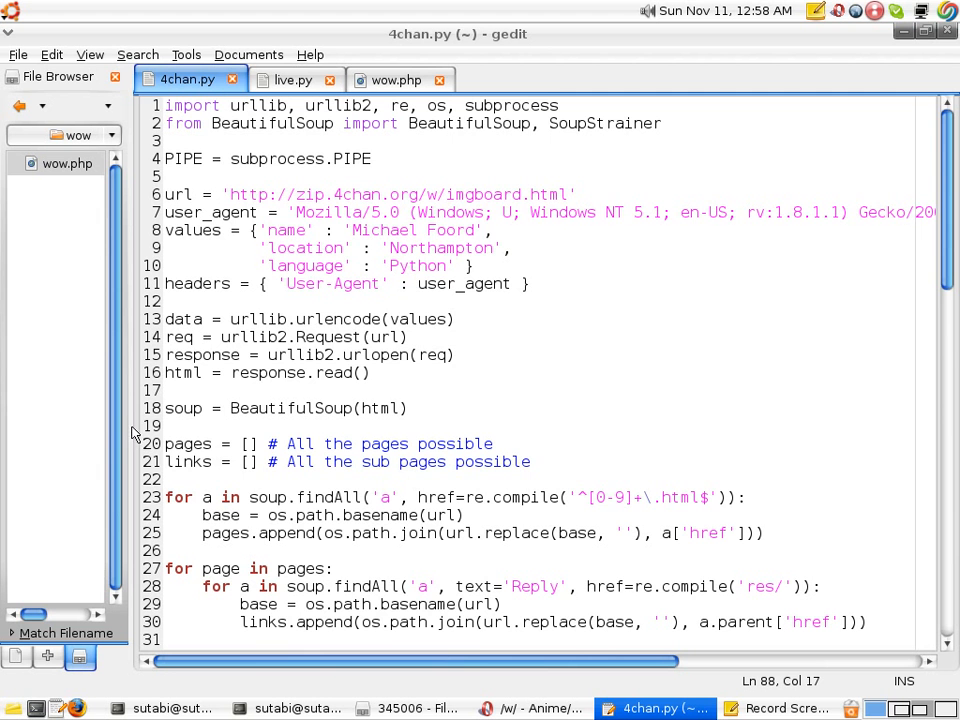
pyautogui.moveTo(926, 238)
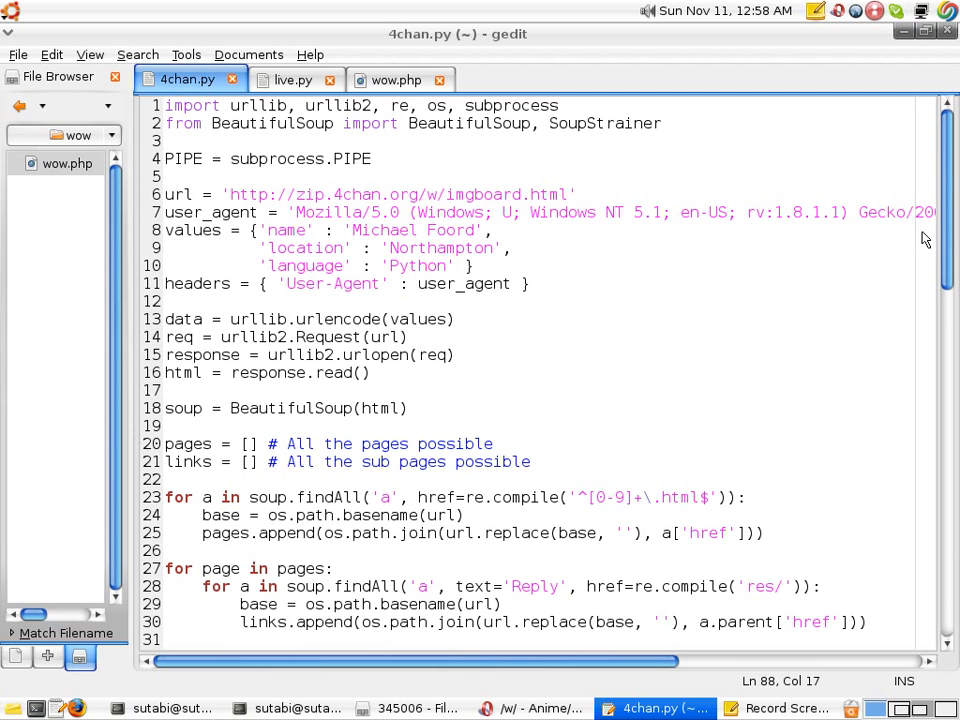
pyautogui.scroll(-3)
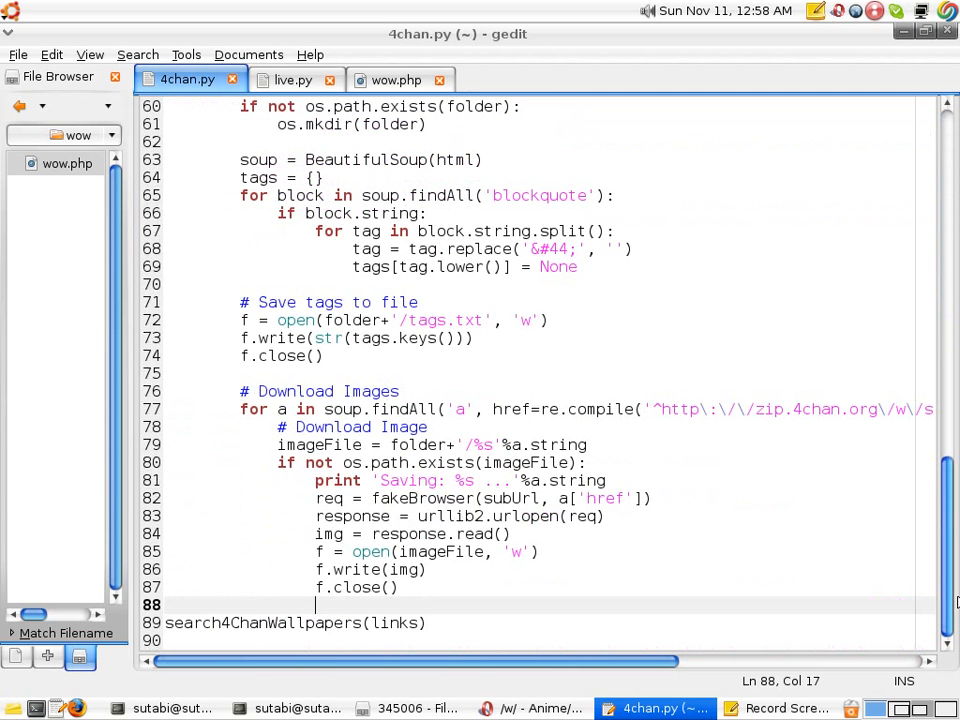
pyautogui.moveTo(940, 605)
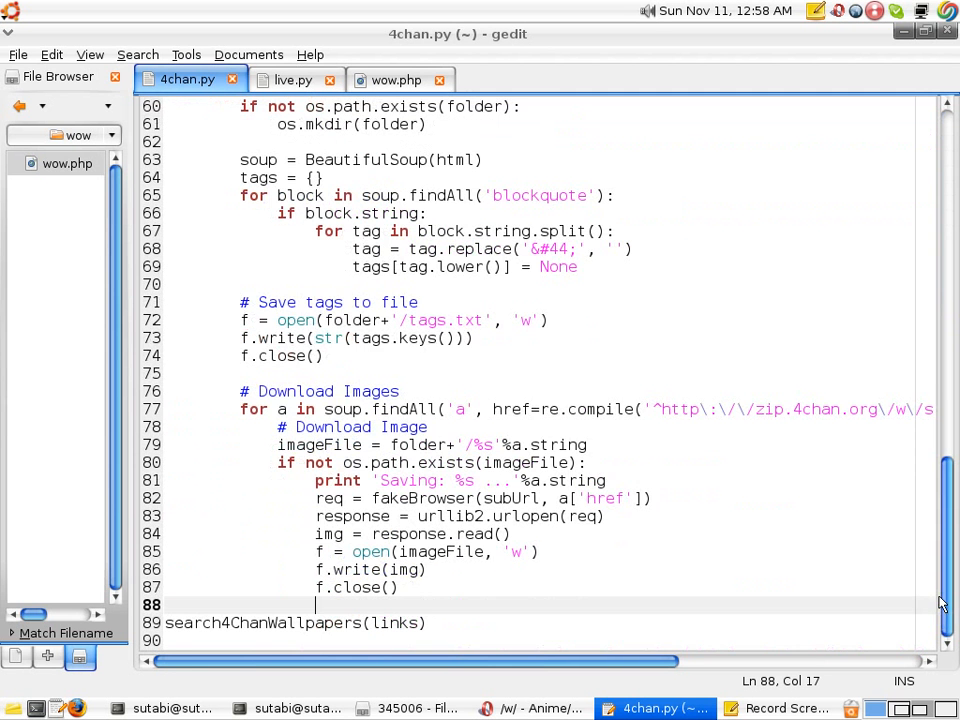
pyautogui.scroll(3)
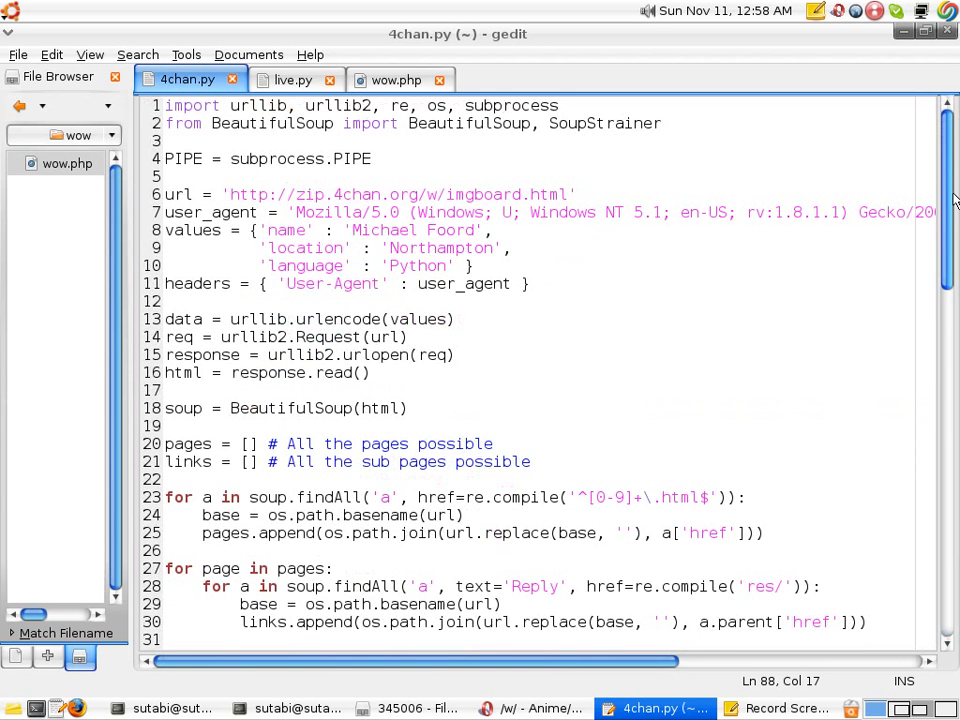
pyautogui.scroll(-3)
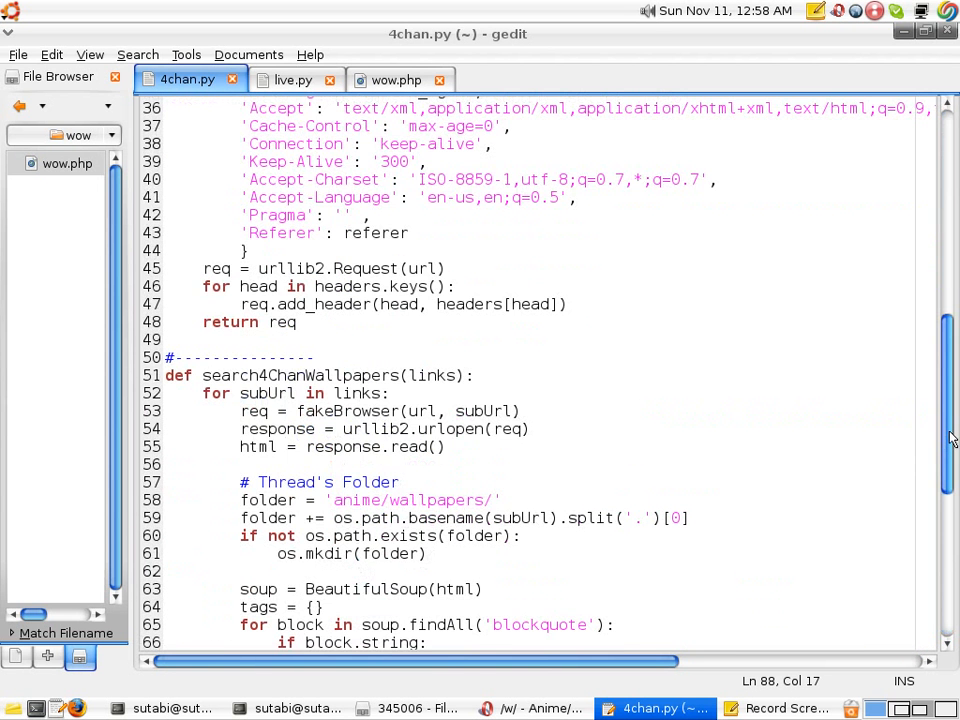
pyautogui.scroll(-3)
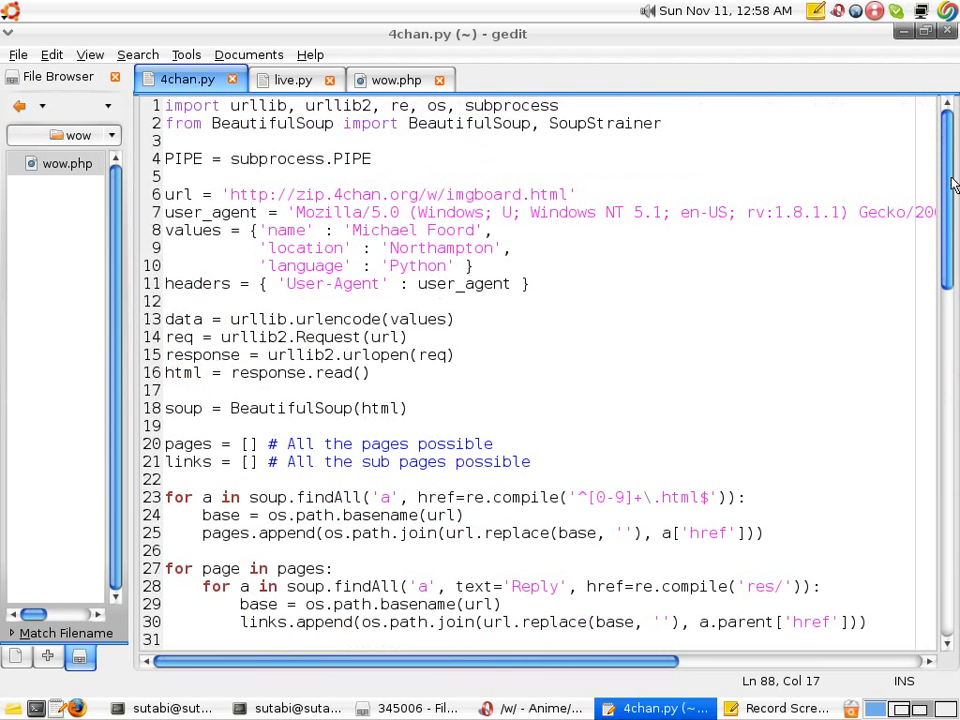
pyautogui.moveTo(470, 113)
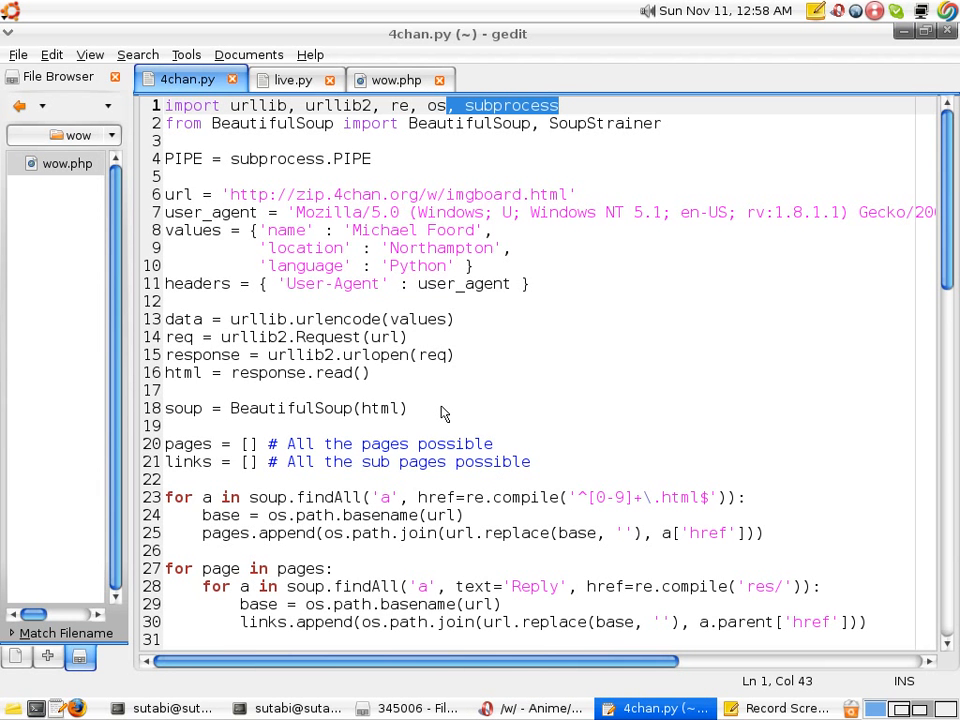
pyautogui.moveTo(427, 400)
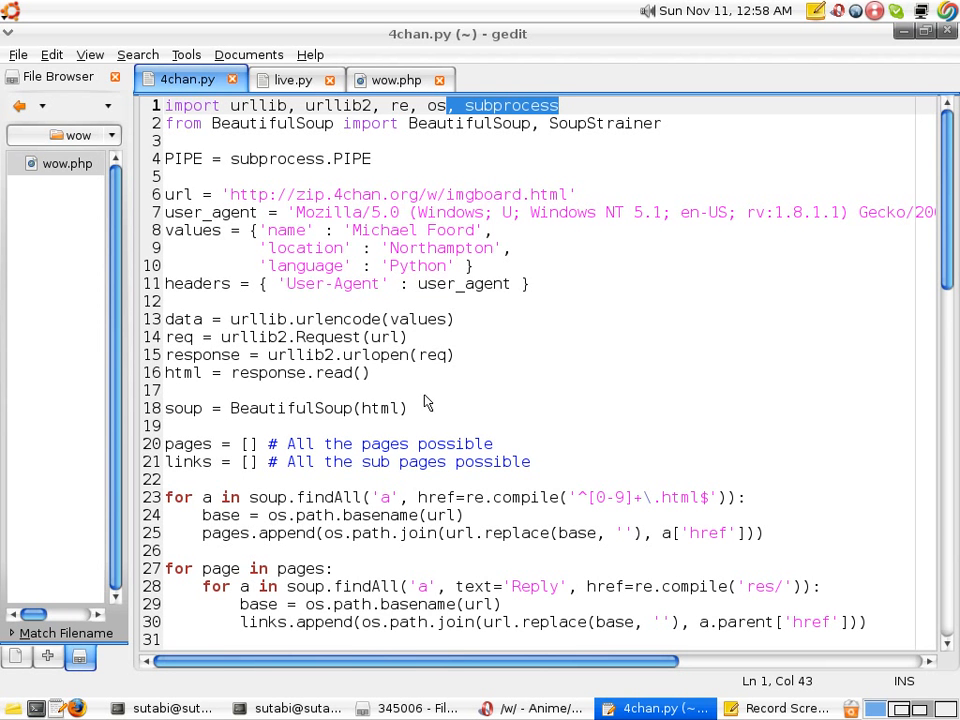